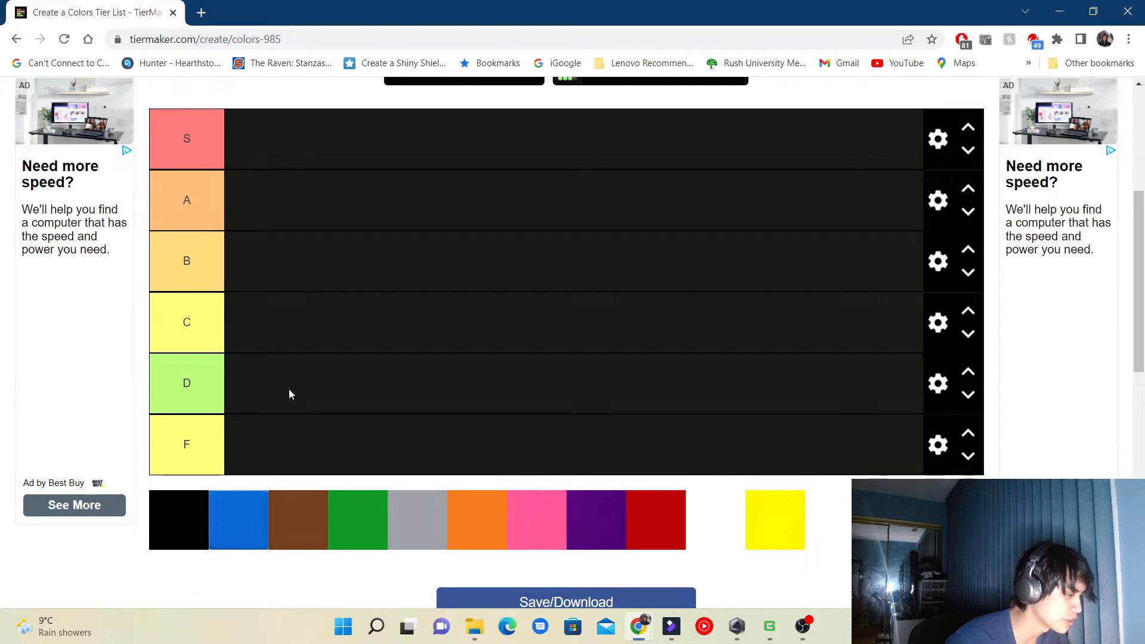
pyautogui.moveTo(470, 538)
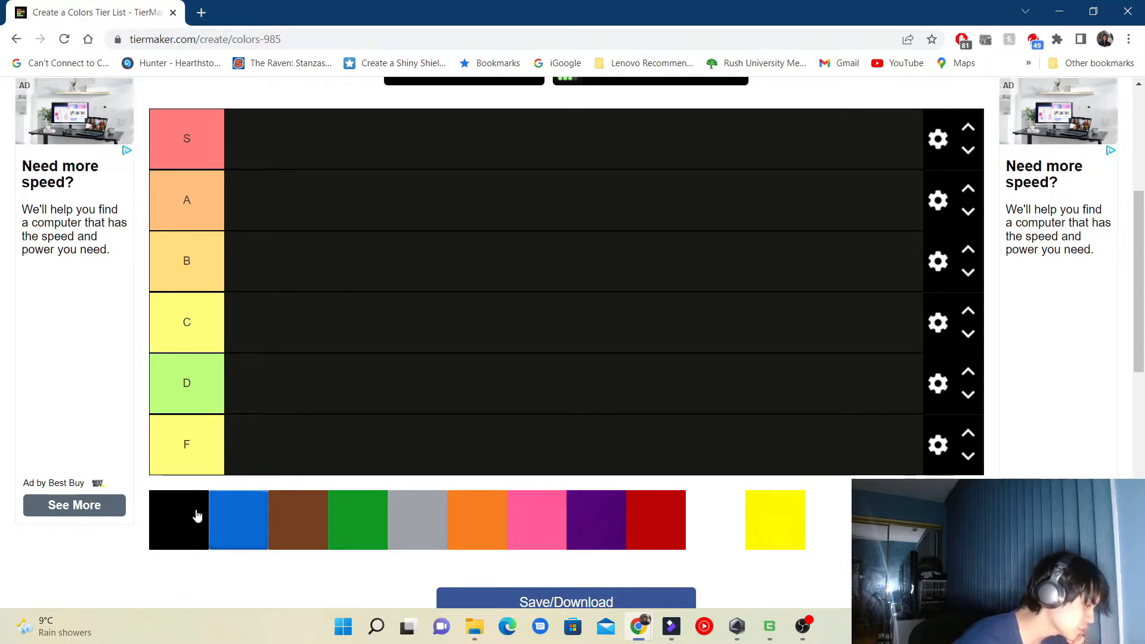
# Step: Rank the black swatch in the S tier
pyautogui.moveTo(178, 519); pyautogui.dragTo(505, 241)
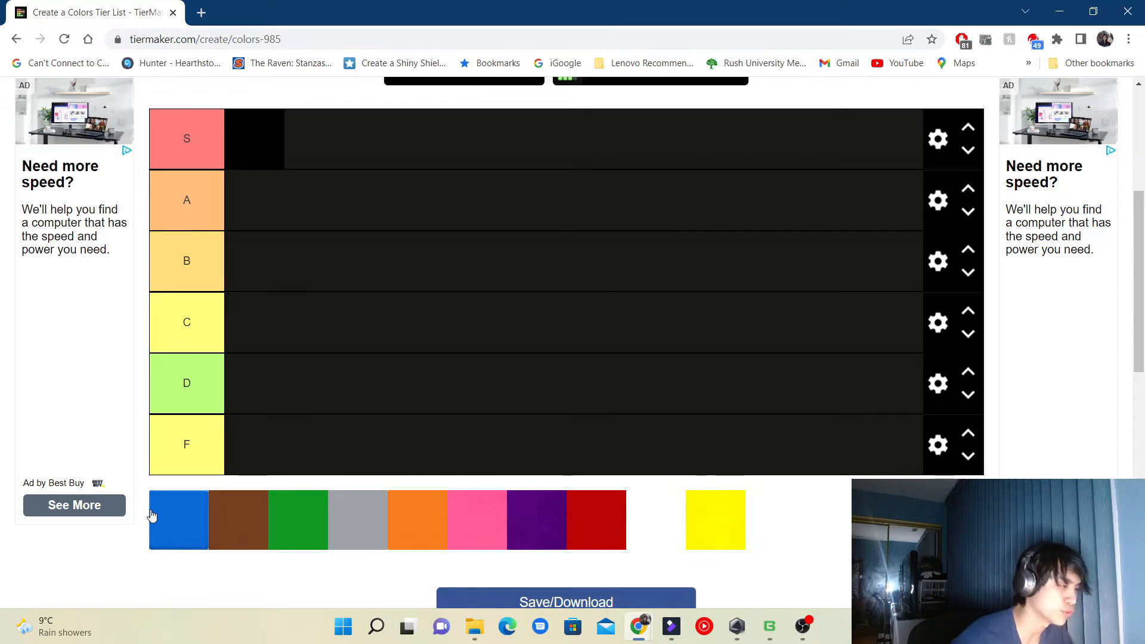
pyautogui.moveTo(156, 516)
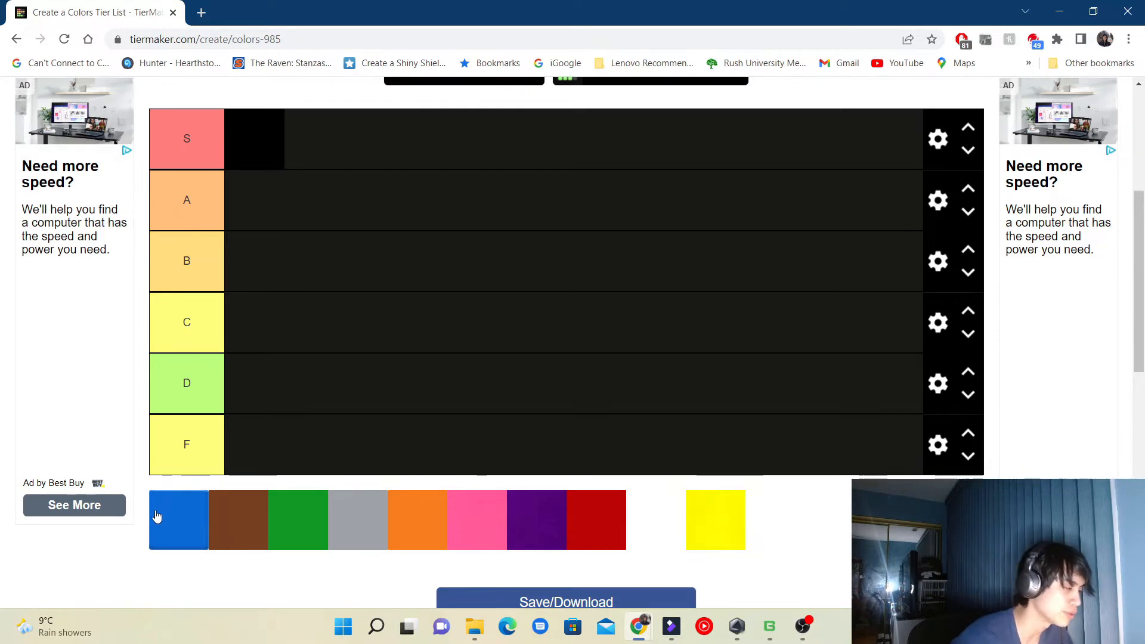
pyautogui.moveTo(159, 512)
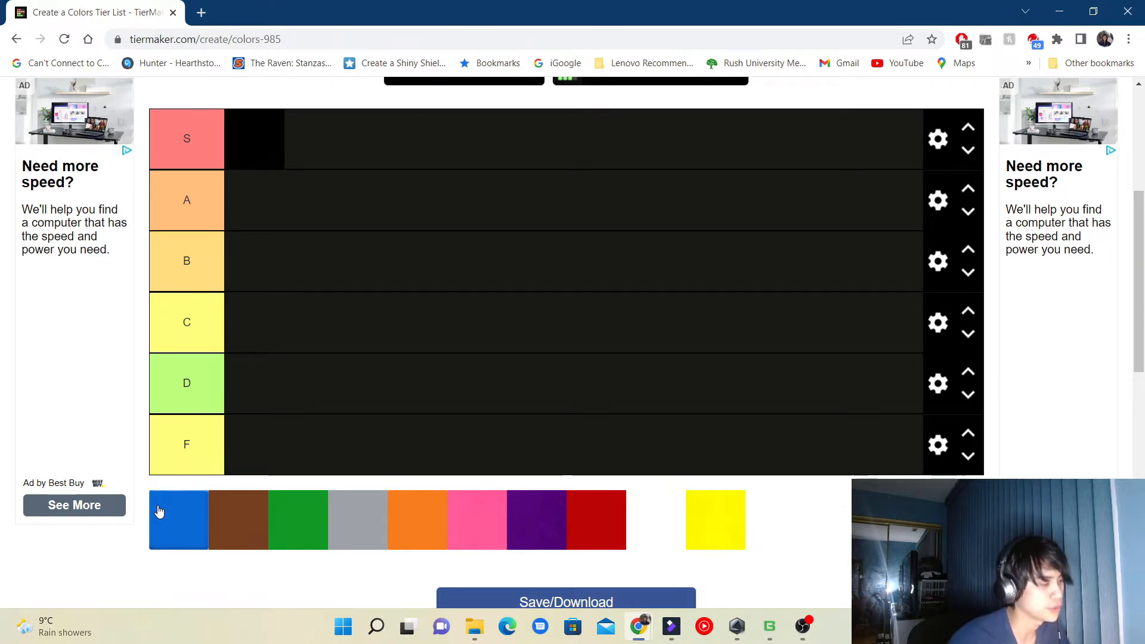
# Step: Rank the blue swatch in the B tier
pyautogui.moveTo(178, 520); pyautogui.dragTo(254, 262)
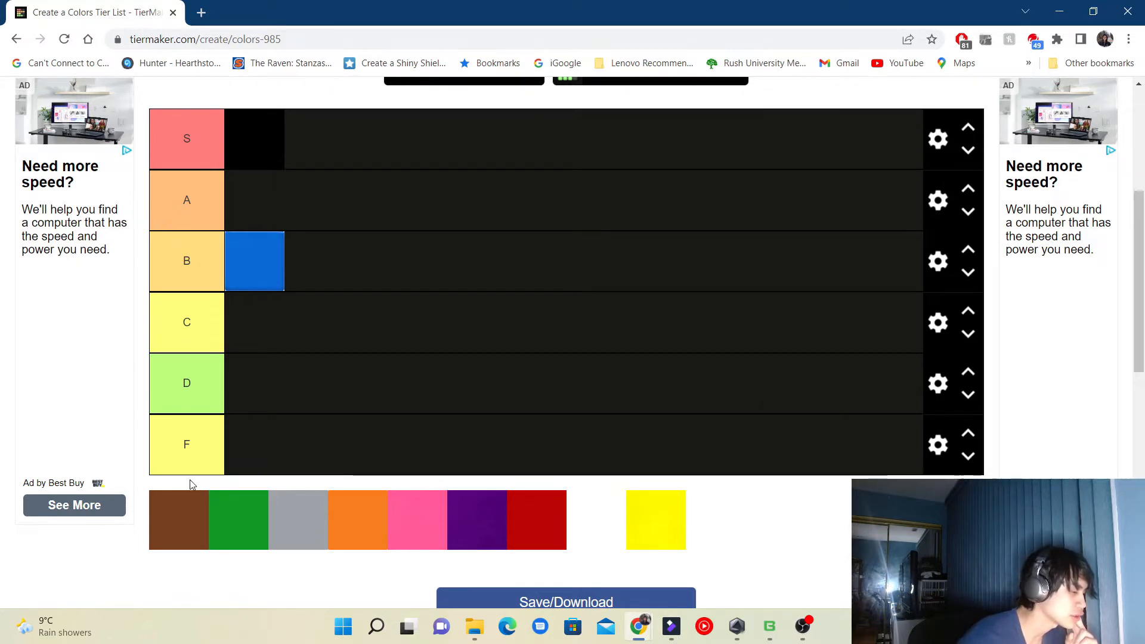
pyautogui.moveTo(169, 513)
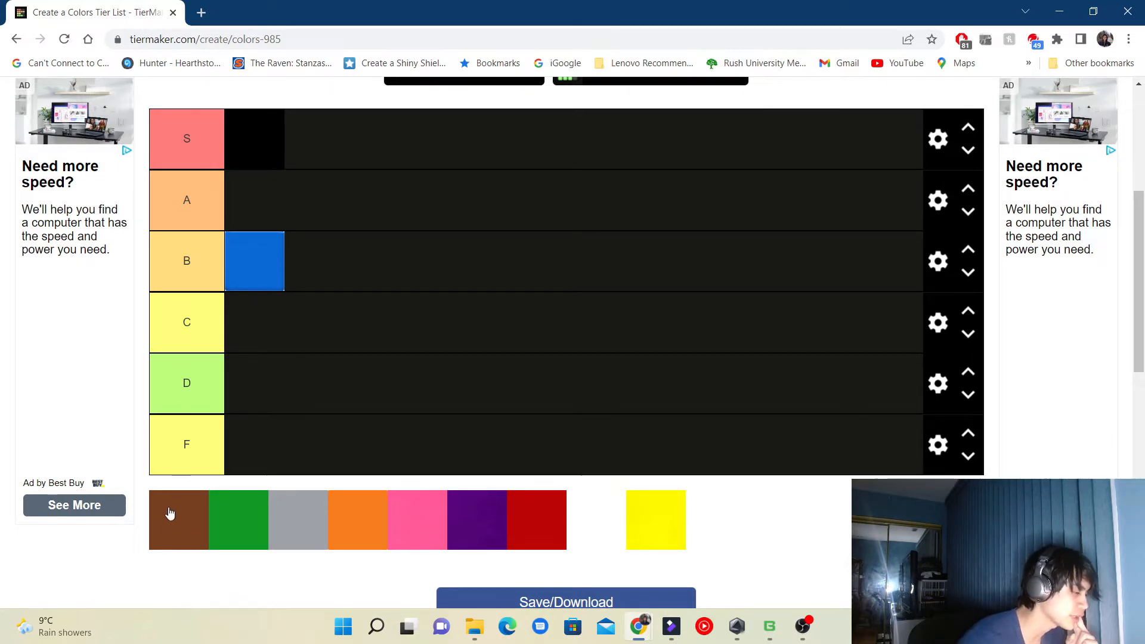
pyautogui.moveTo(178, 488)
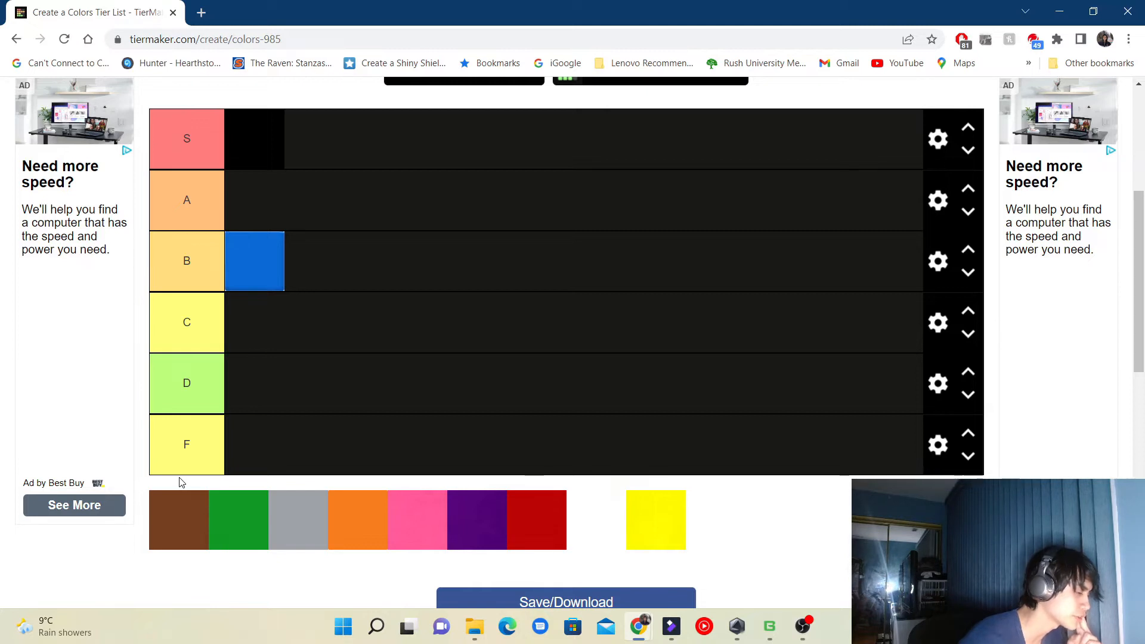
pyautogui.moveTo(163, 487)
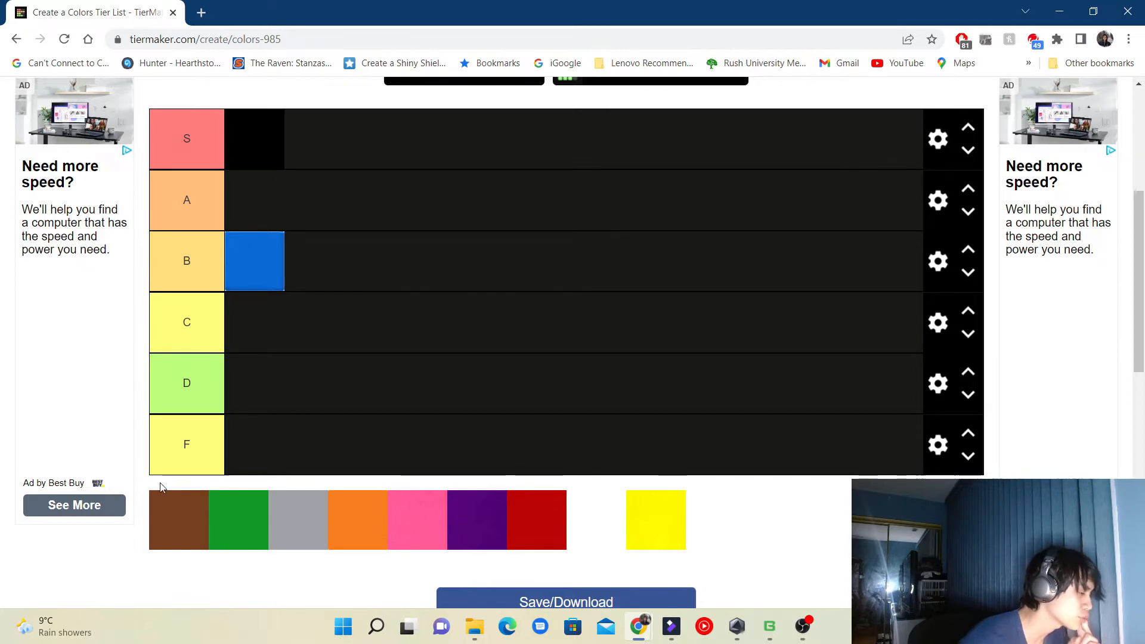
pyautogui.moveTo(175, 502)
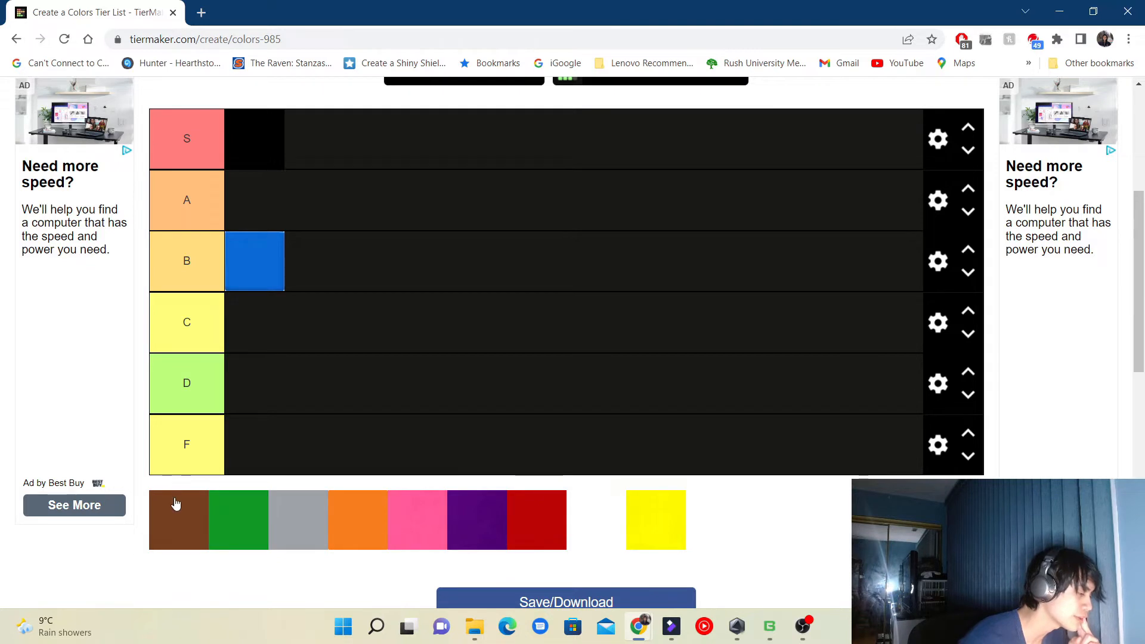
# Step: Rank the brown swatch in the F tier after a detour over tier C
pyautogui.moveTo(177, 520); pyautogui.dragTo(408, 340)
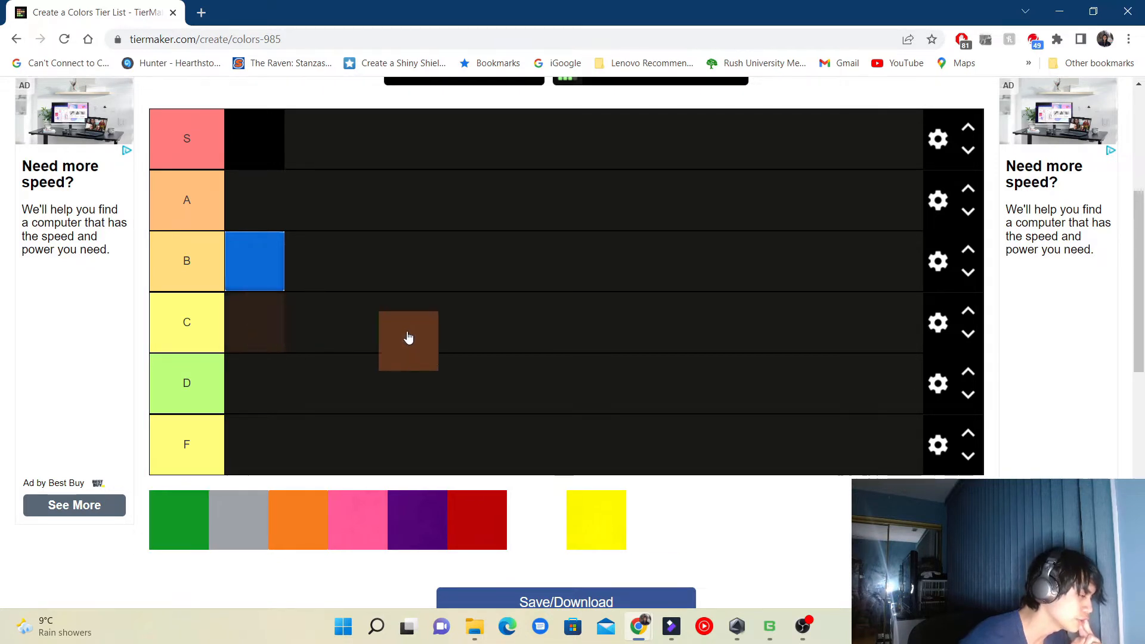
pyautogui.moveTo(408, 340); pyautogui.dragTo(282, 451)
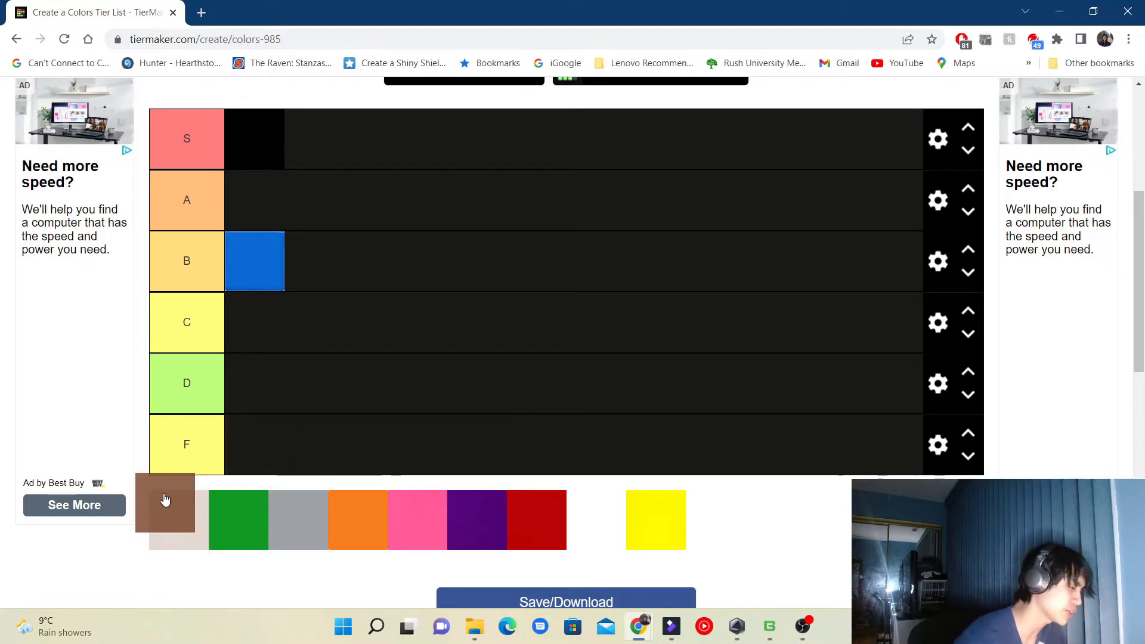
pyautogui.moveTo(164, 502); pyautogui.dragTo(317, 437)
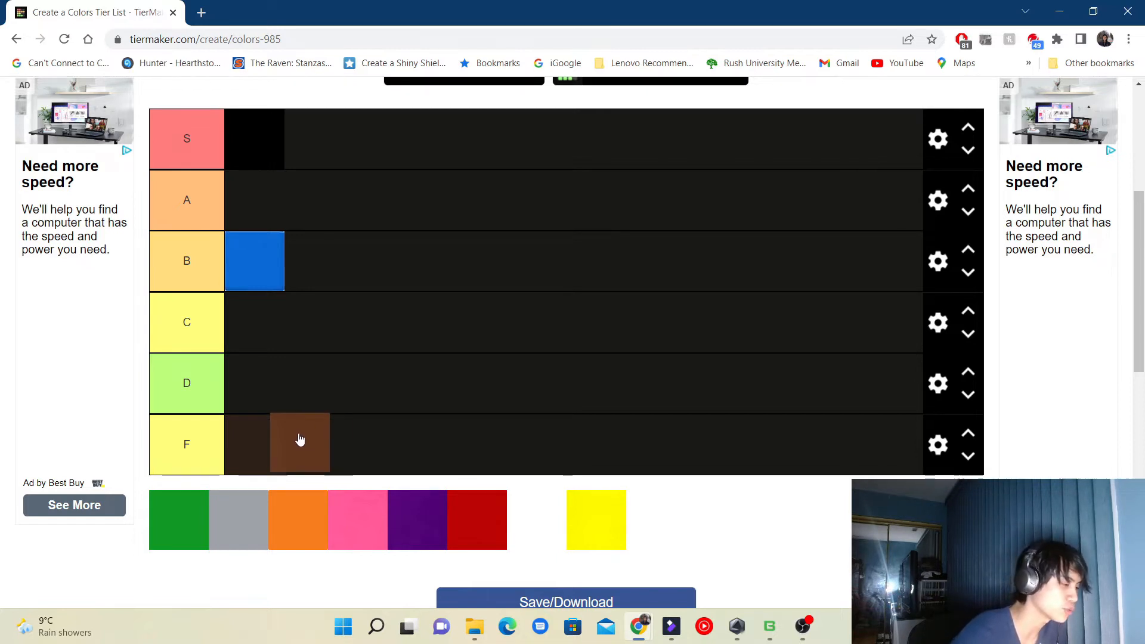
pyautogui.moveTo(299, 444); pyautogui.dragTo(253, 444)
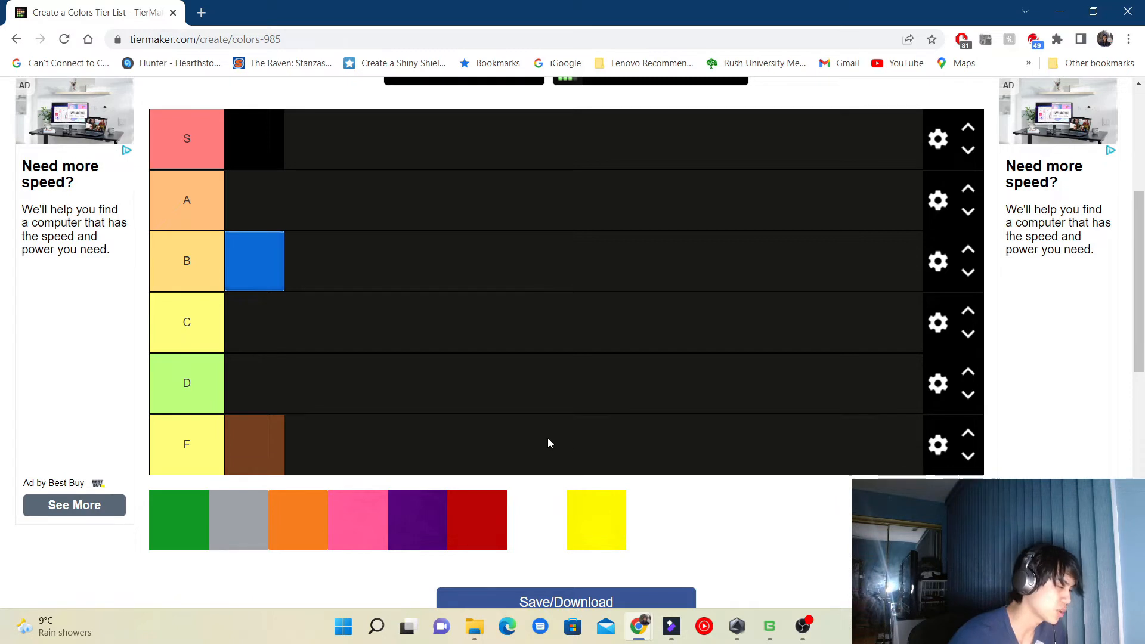
pyautogui.moveTo(534, 442)
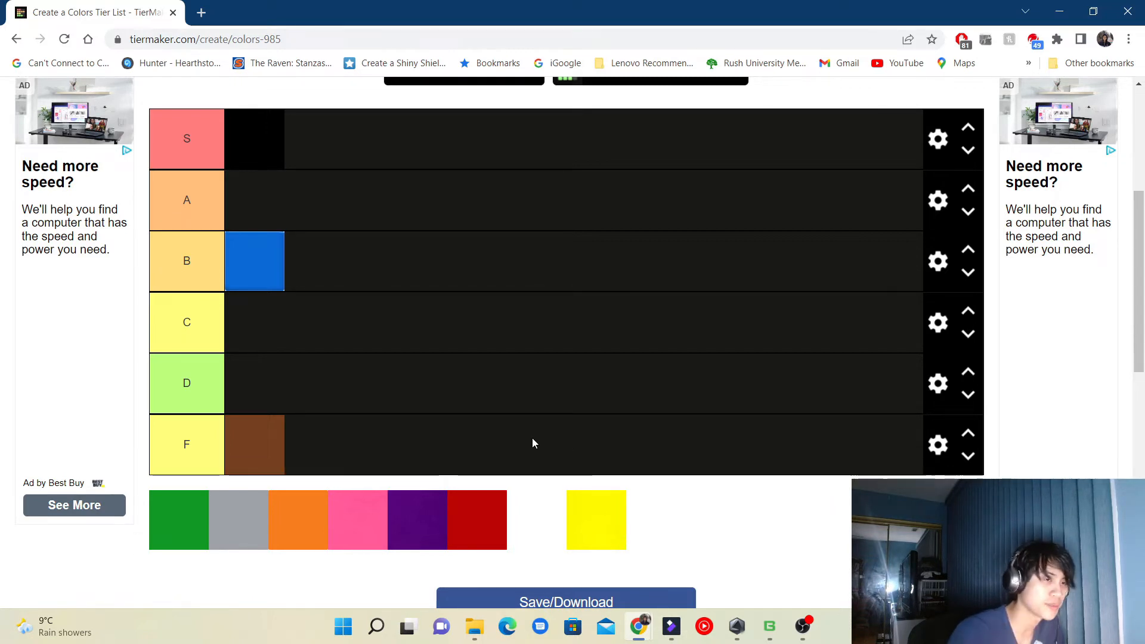
pyautogui.moveTo(664, 439)
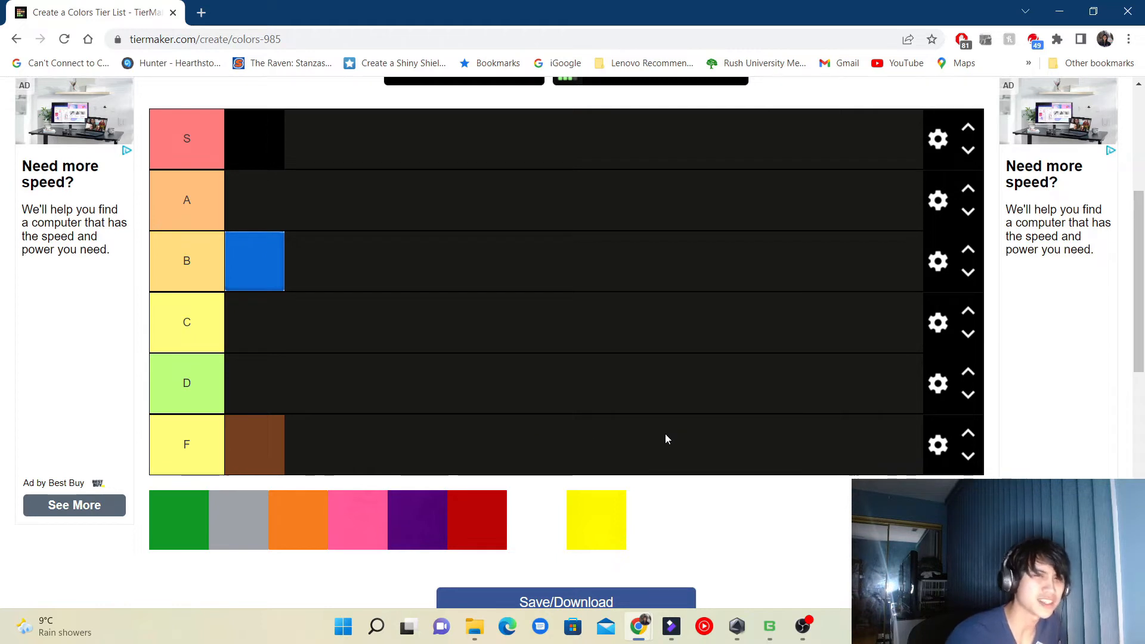
pyautogui.moveTo(635, 443)
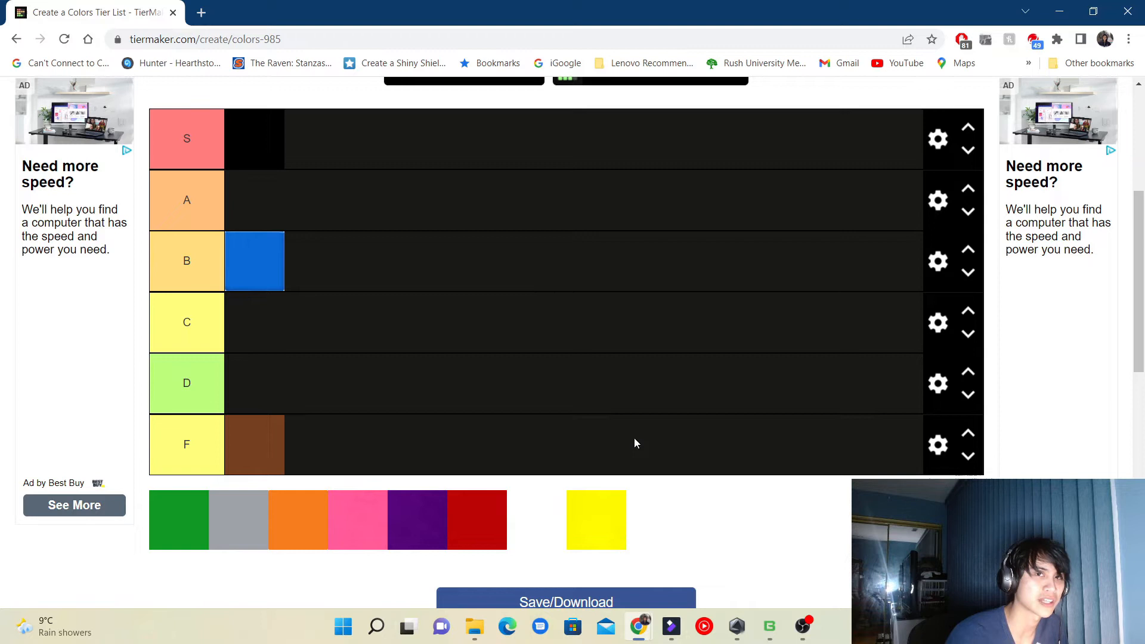
# Step: Rank the green swatch in the D tier
pyautogui.moveTo(178, 520); pyautogui.dragTo(263, 383)
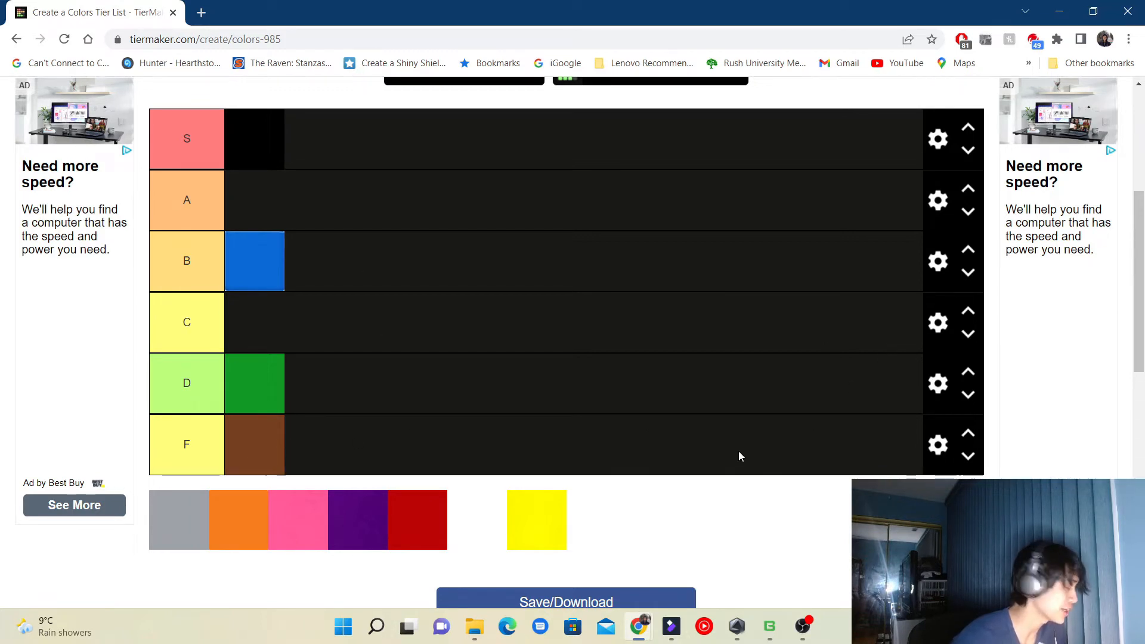
pyautogui.moveTo(577, 346)
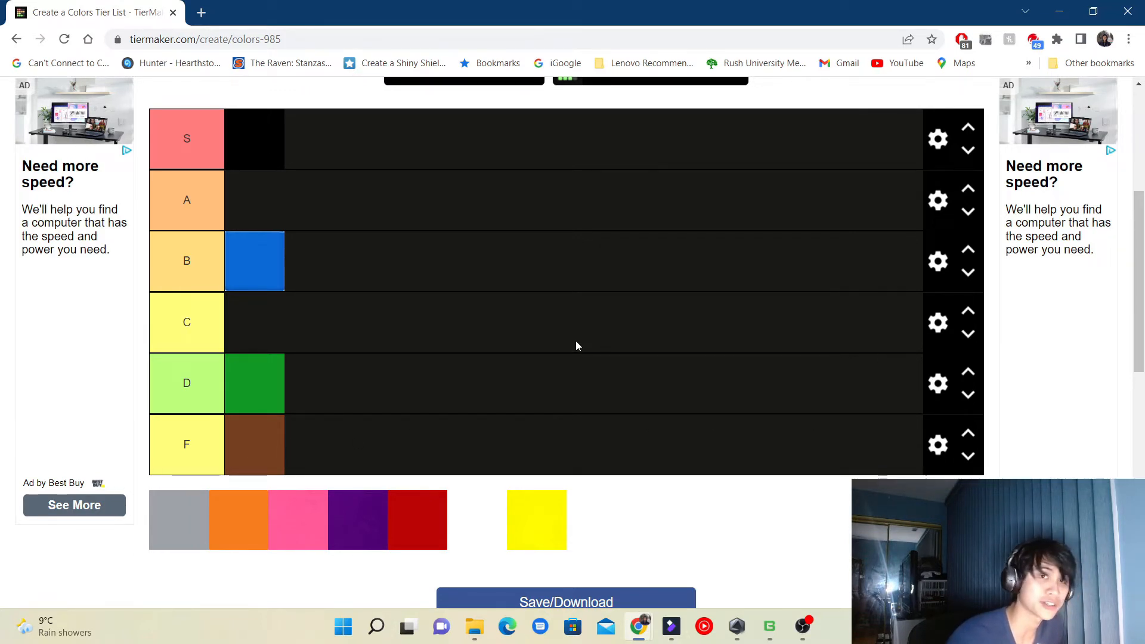
pyautogui.moveTo(231, 592)
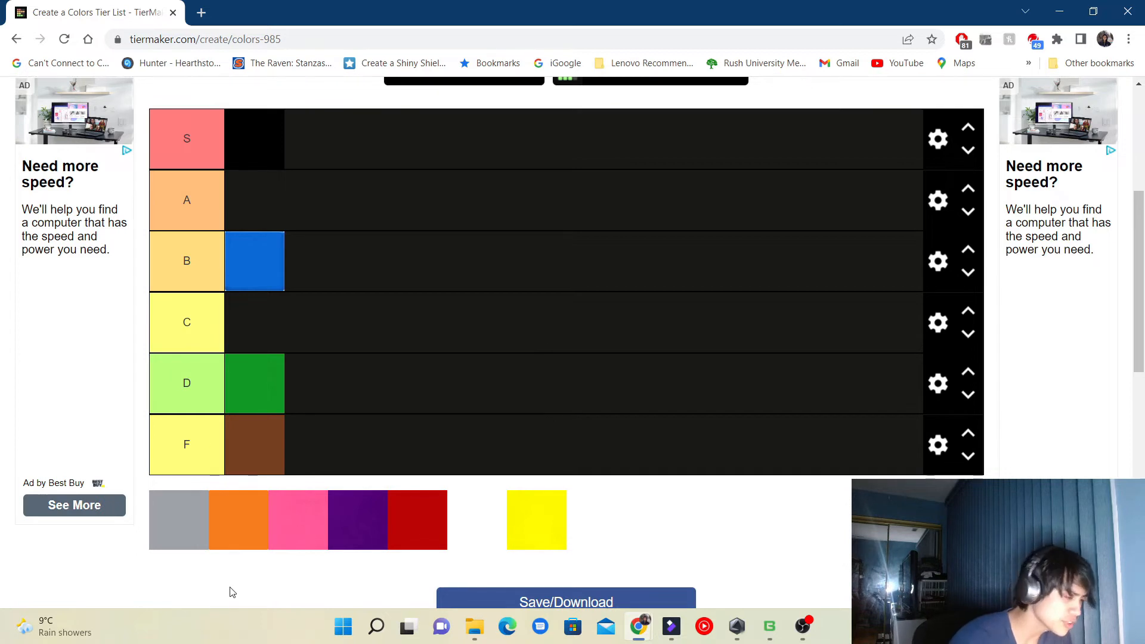
pyautogui.moveTo(194, 531)
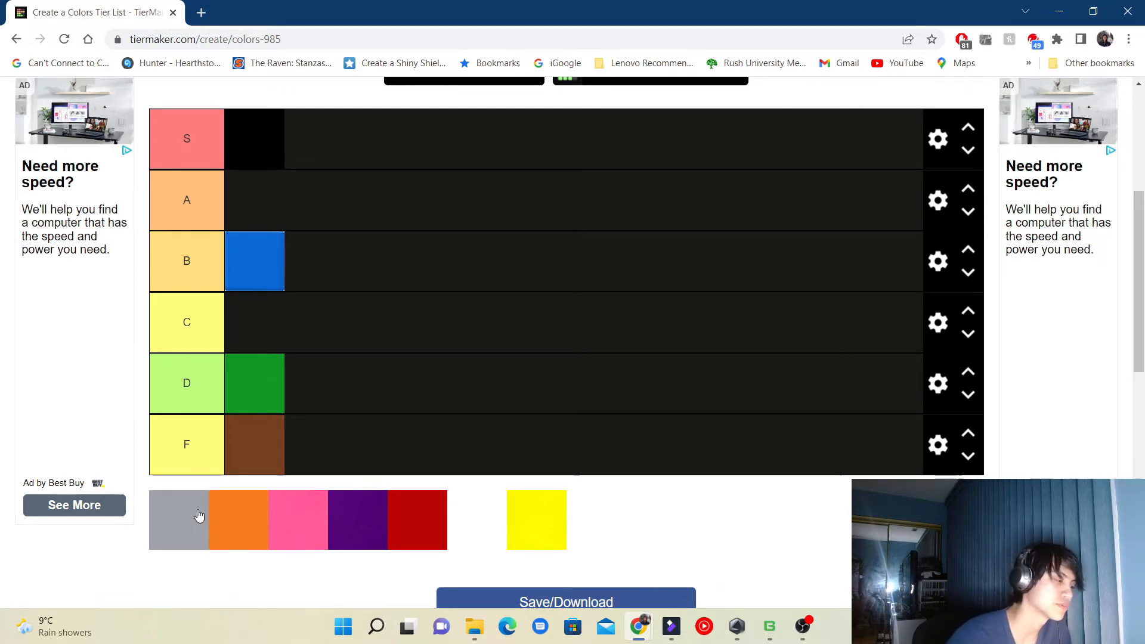
# Step: Rank gray in tier B beside blue and orange in tier A
pyautogui.moveTo(179, 520); pyautogui.dragTo(354, 262)
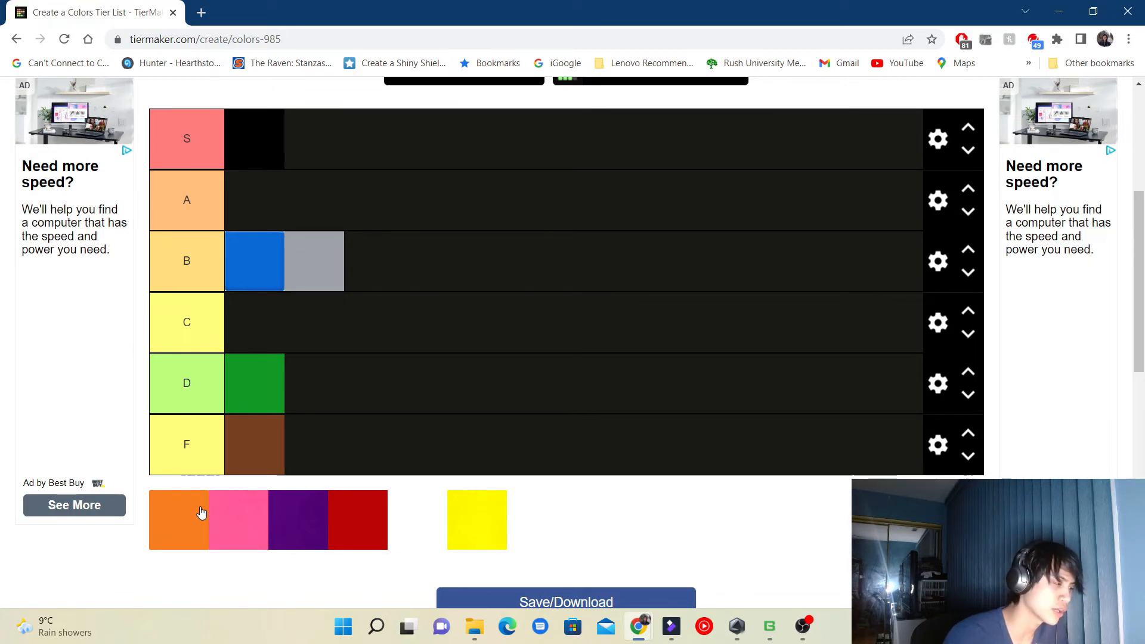
pyautogui.moveTo(178, 520); pyautogui.dragTo(255, 200)
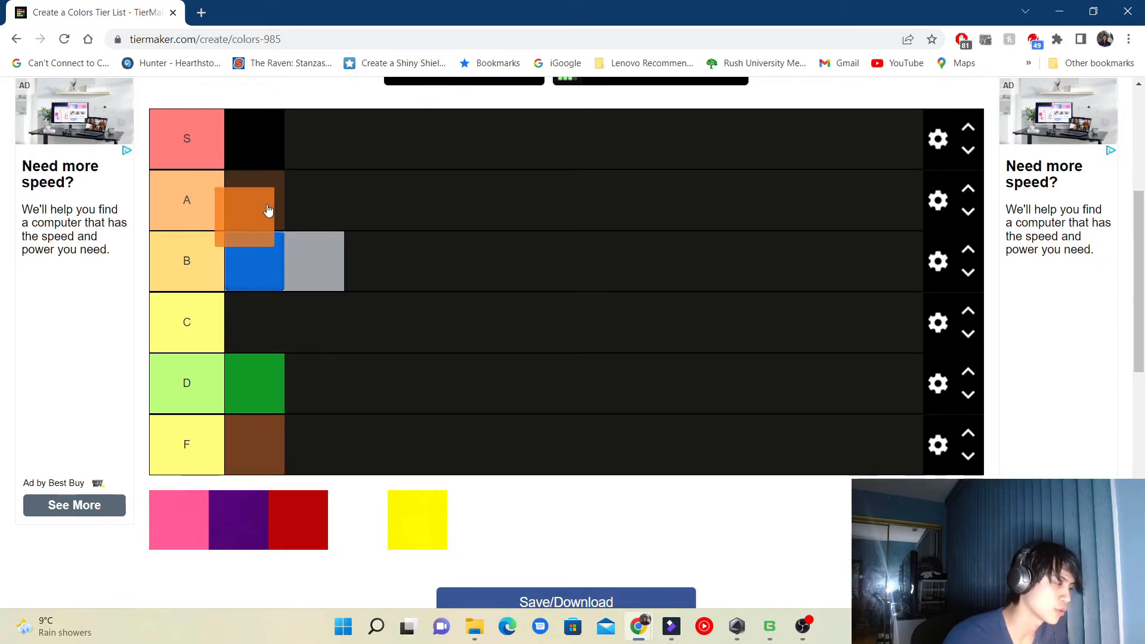
pyautogui.moveTo(255, 208); pyautogui.dragTo(254, 200)
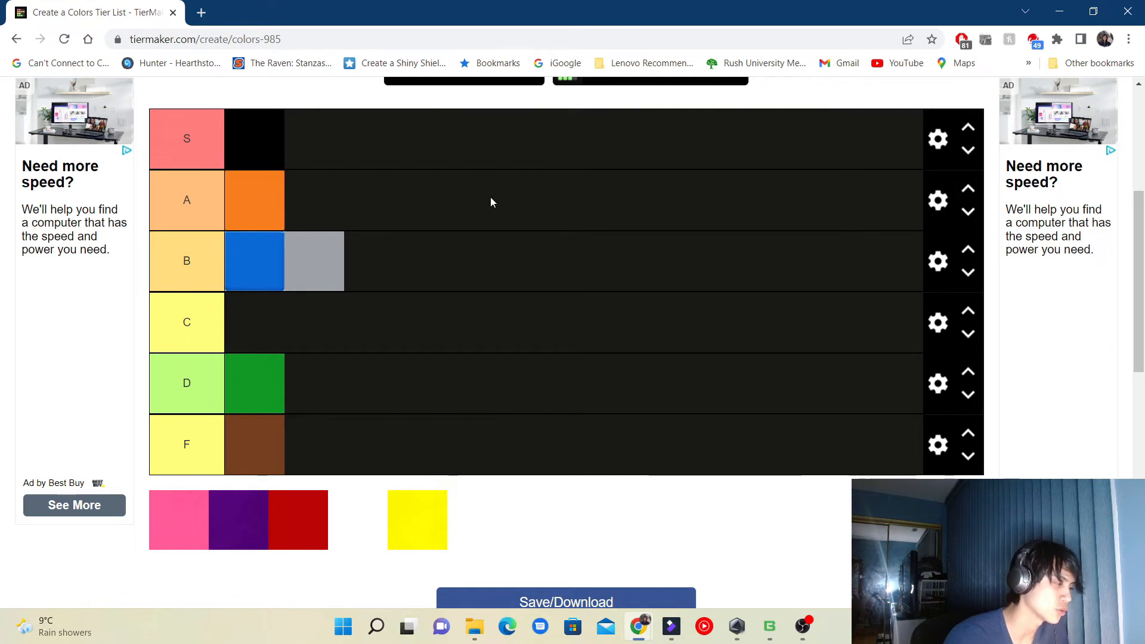
pyautogui.moveTo(484, 205)
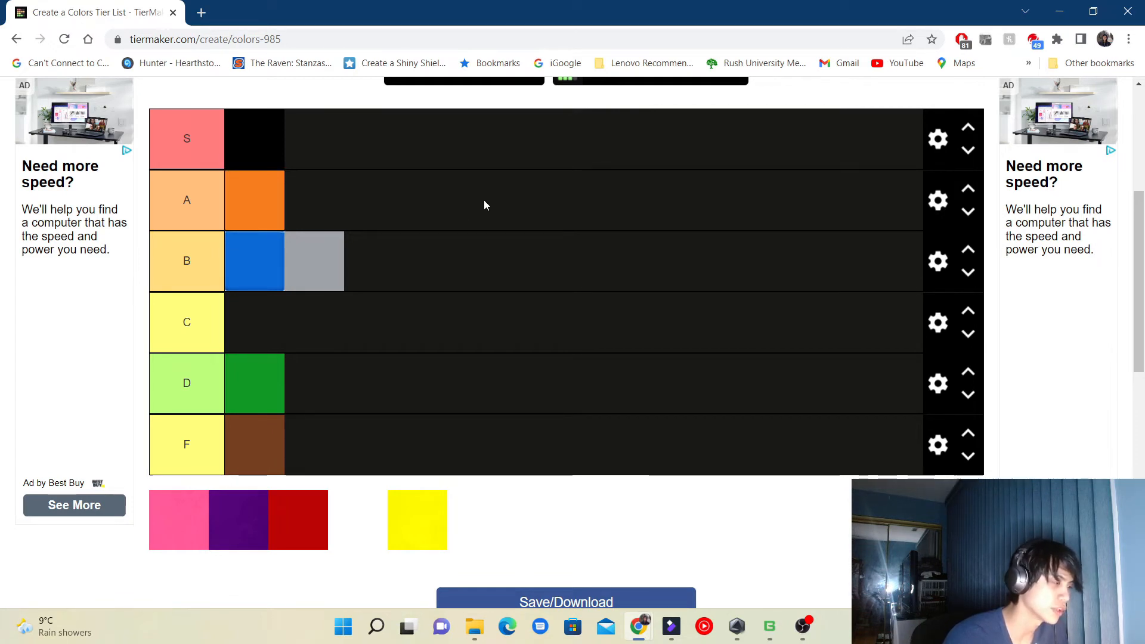
# Step: Rank the pink swatch in tier C after pulling it off tier F
pyautogui.moveTo(178, 520); pyautogui.dragTo(349, 441)
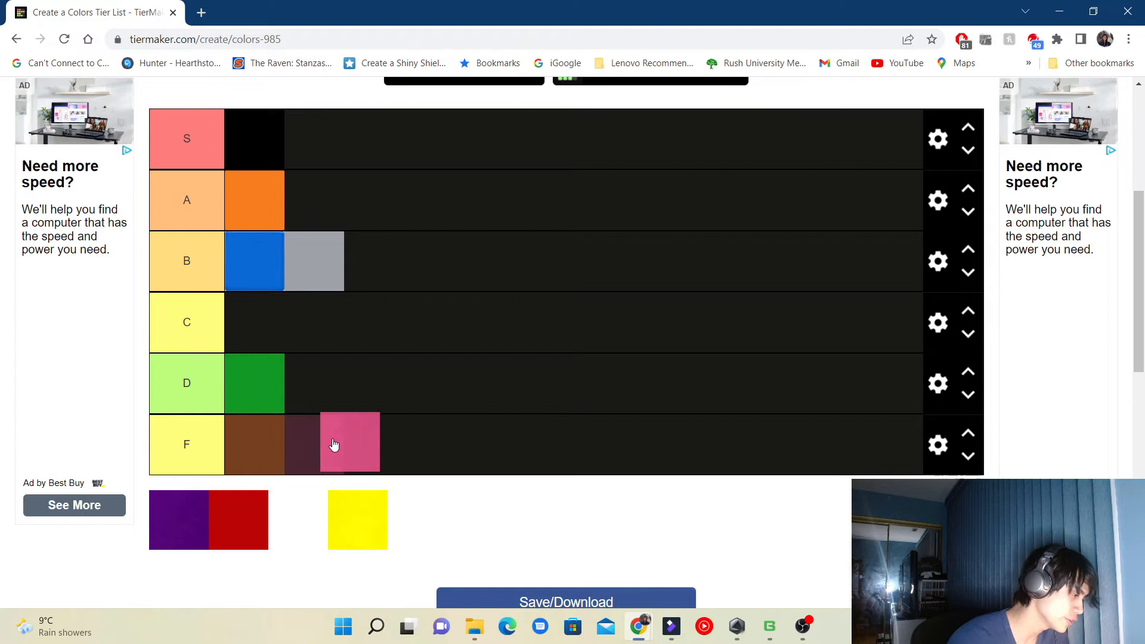
pyautogui.moveTo(350, 444); pyautogui.dragTo(314, 444)
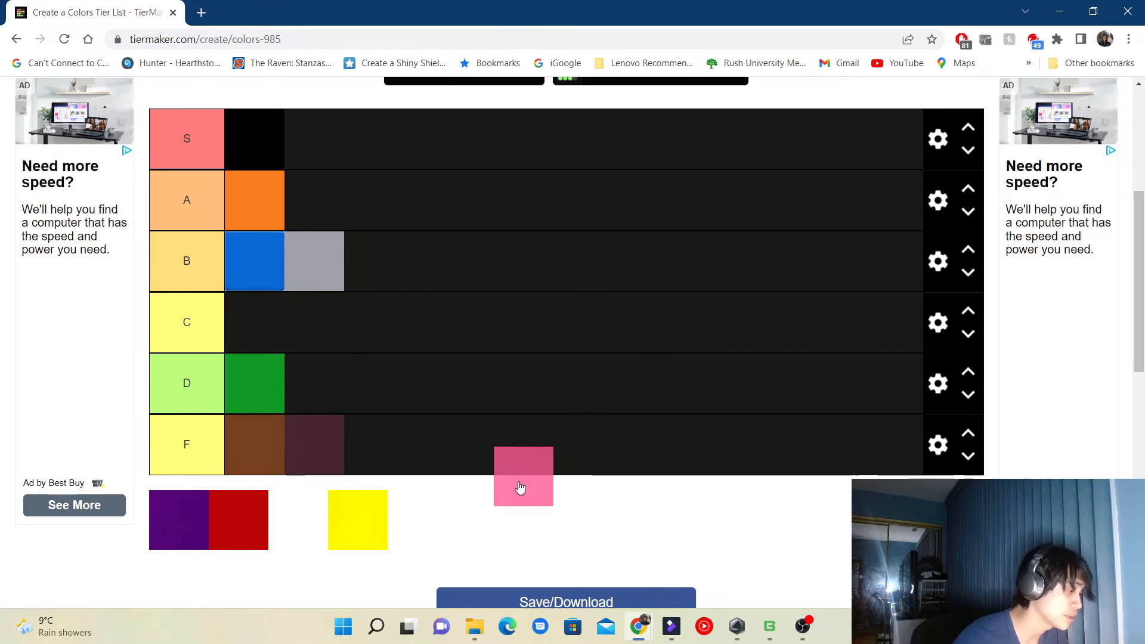
pyautogui.moveTo(524, 475); pyautogui.dragTo(254, 321)
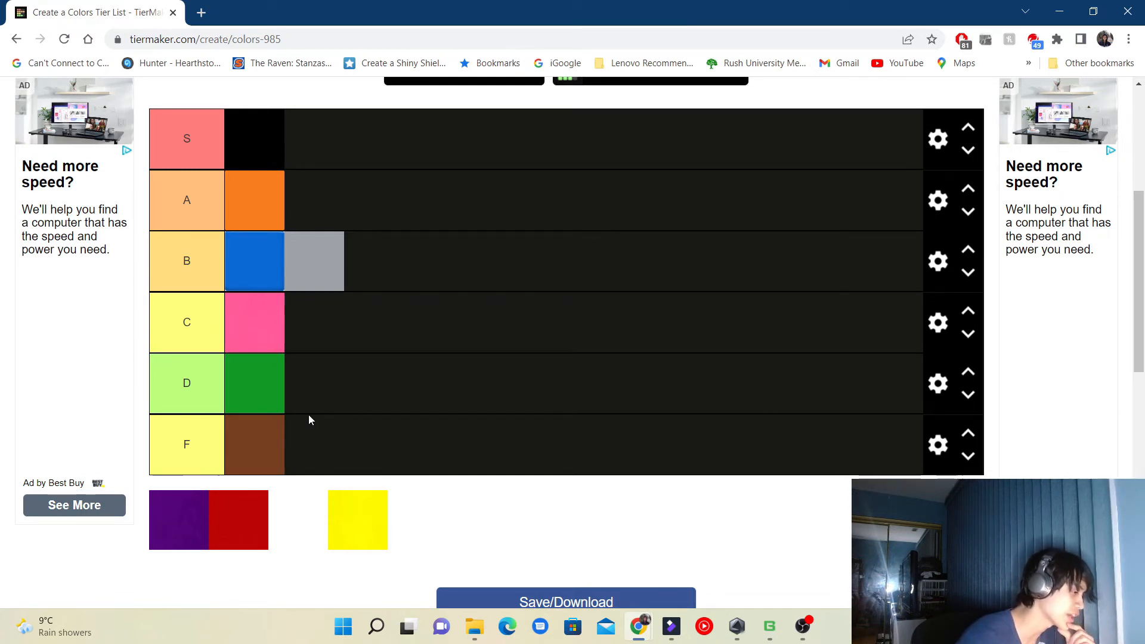
pyautogui.moveTo(325, 423)
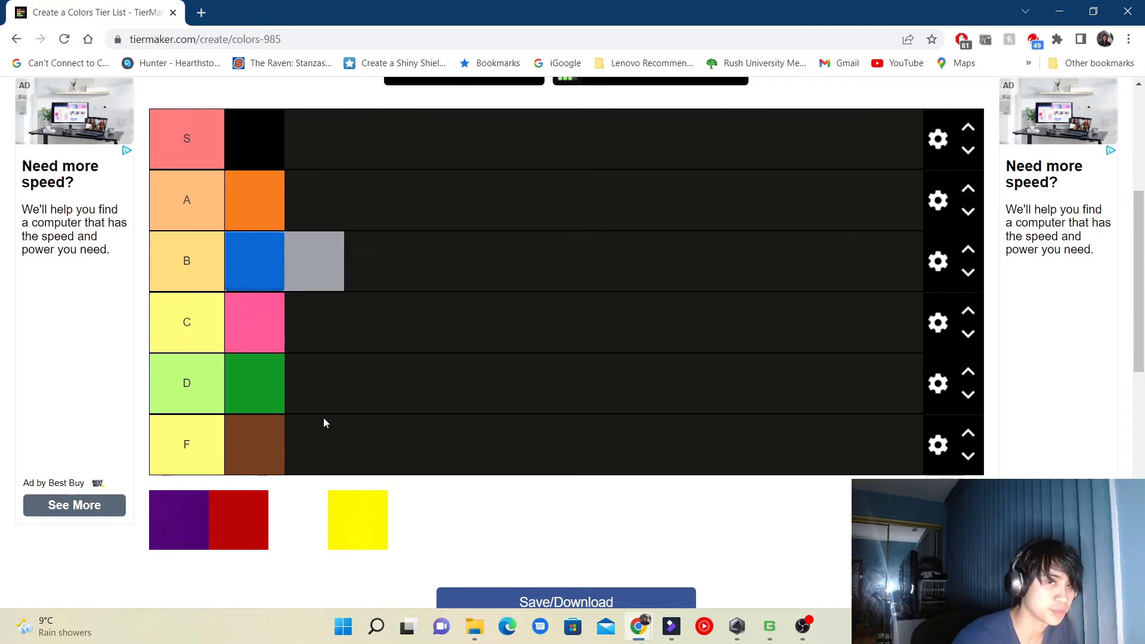
pyautogui.moveTo(327, 420)
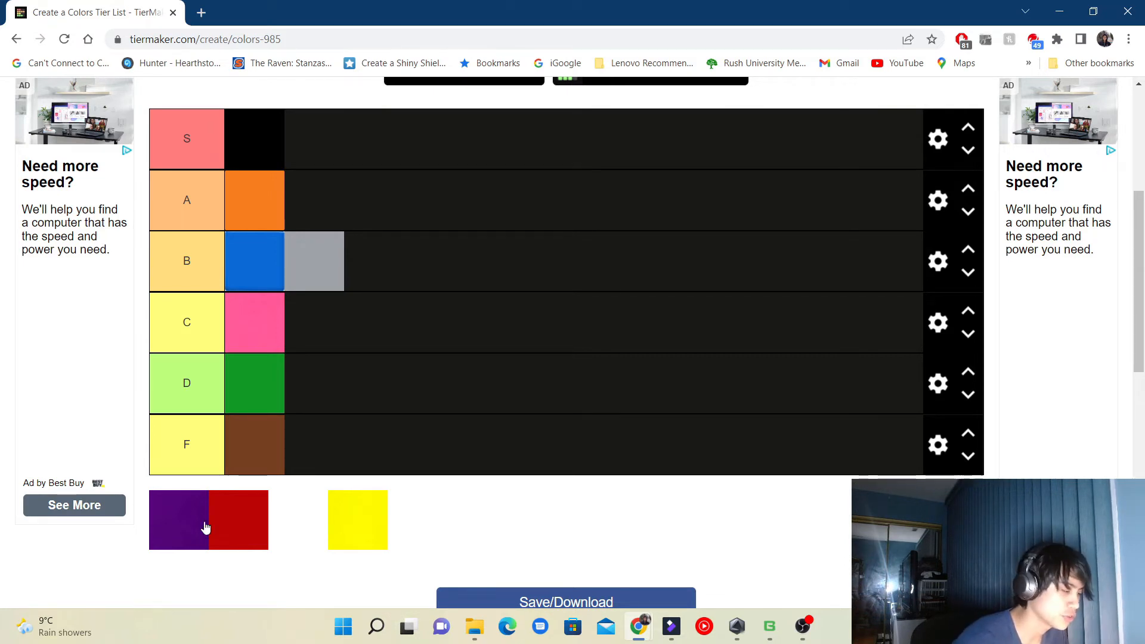
pyautogui.moveTo(193, 532)
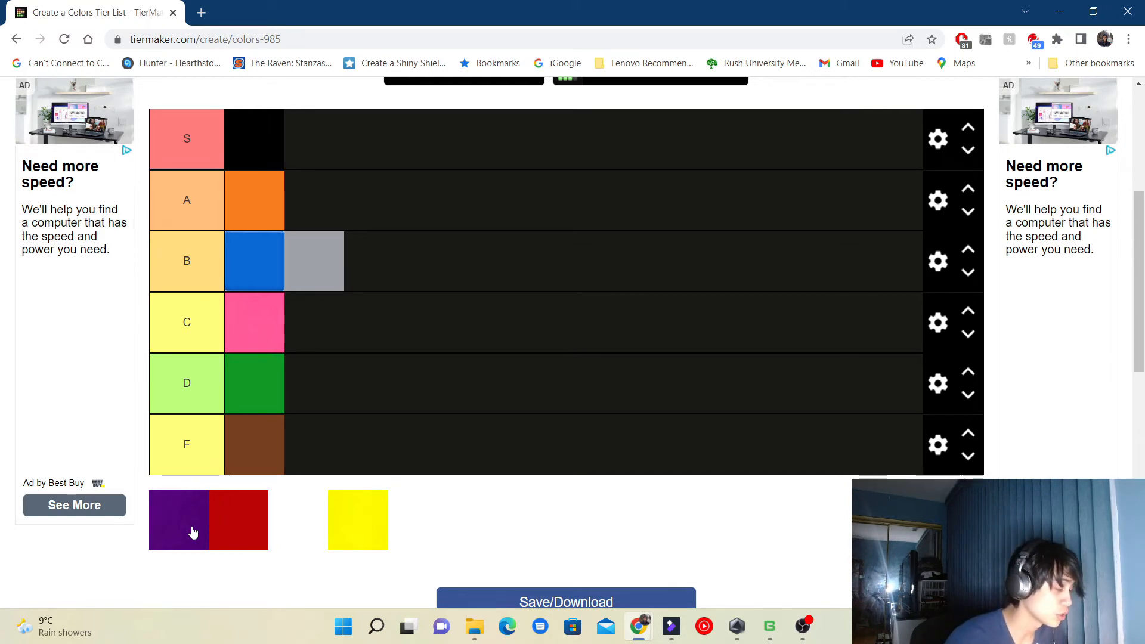
# Step: Rank purple in tier D beside green, correcting its first landing in tier F
pyautogui.moveTo(178, 521); pyautogui.dragTo(314, 445)
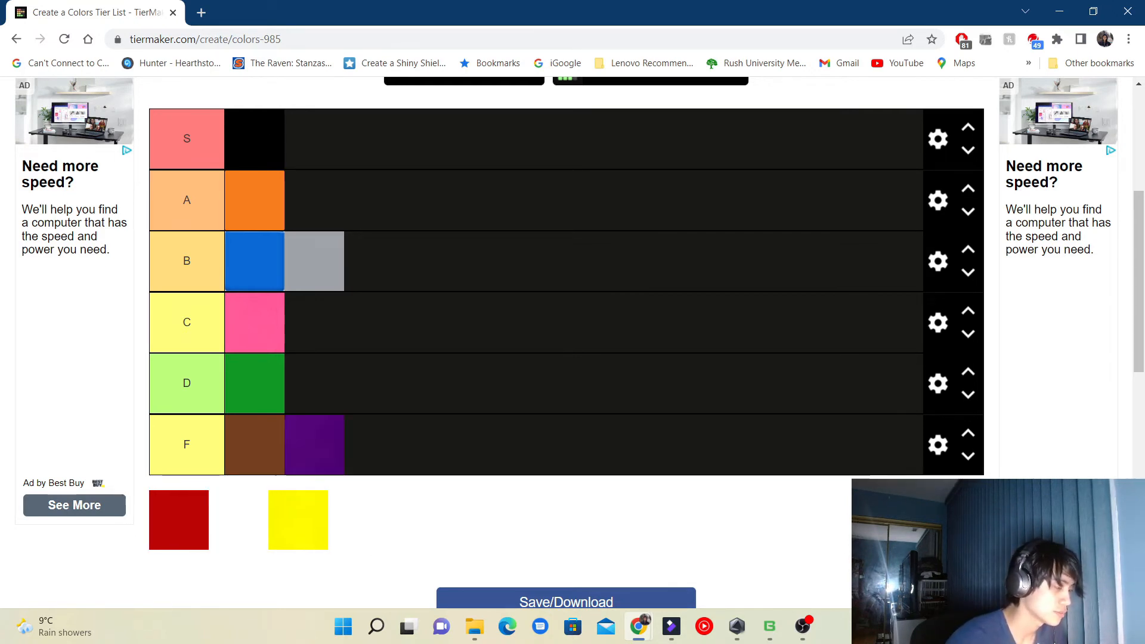
pyautogui.moveTo(313, 446); pyautogui.dragTo(319, 420)
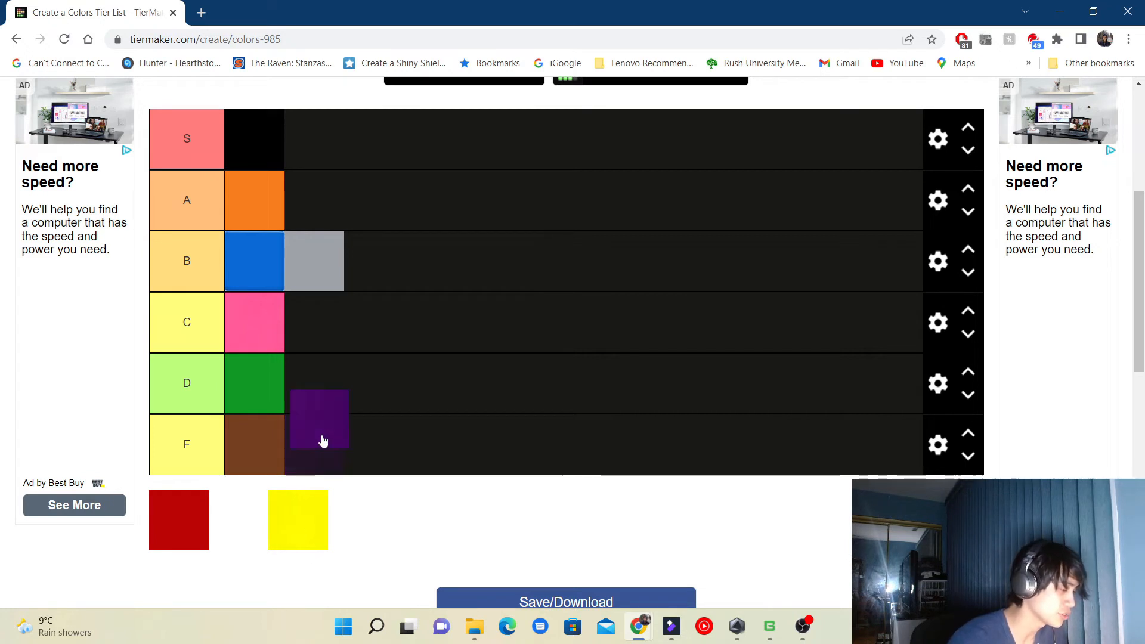
pyautogui.moveTo(320, 419); pyautogui.dragTo(338, 434)
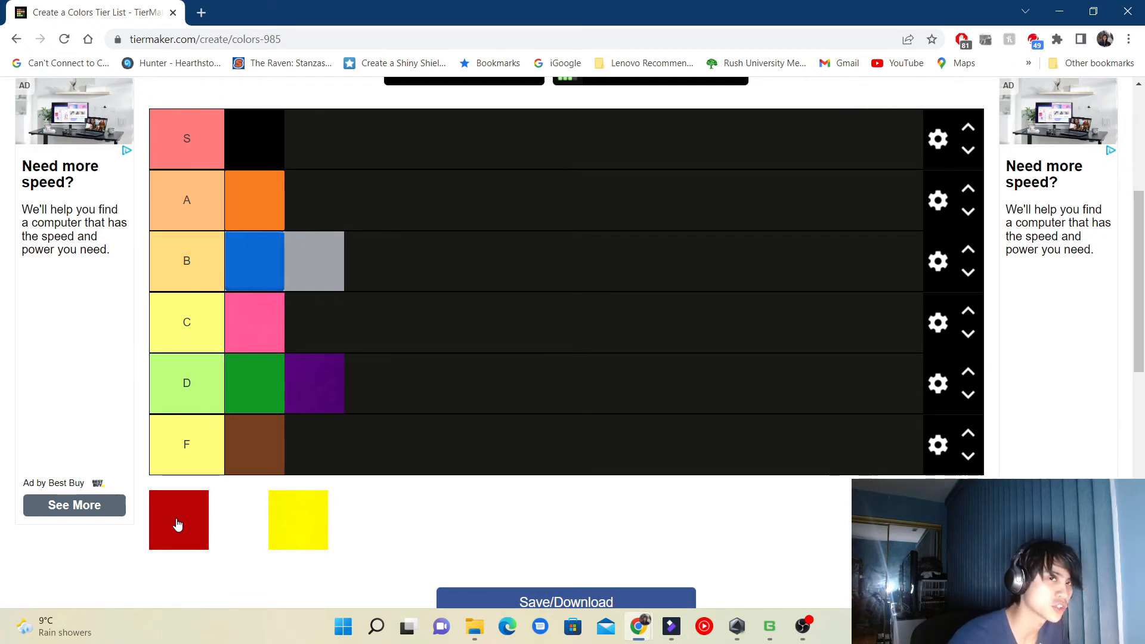
# Step: Rank red in tier A beside orange and white in tier S beside black
pyautogui.moveTo(177, 520); pyautogui.dragTo(314, 201)
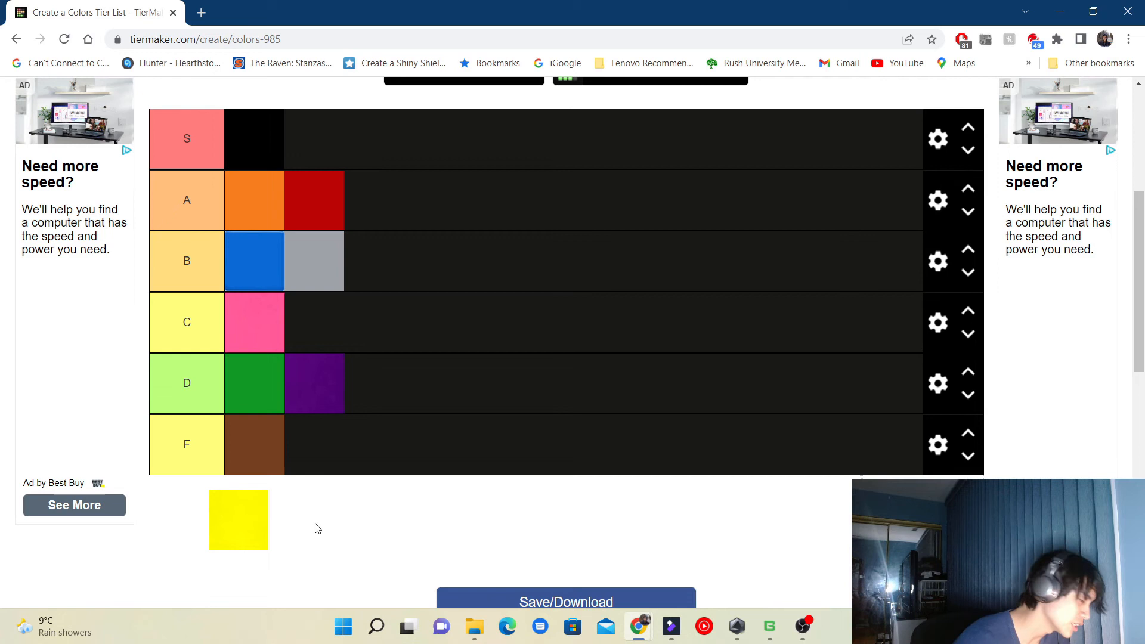
pyautogui.moveTo(165, 521)
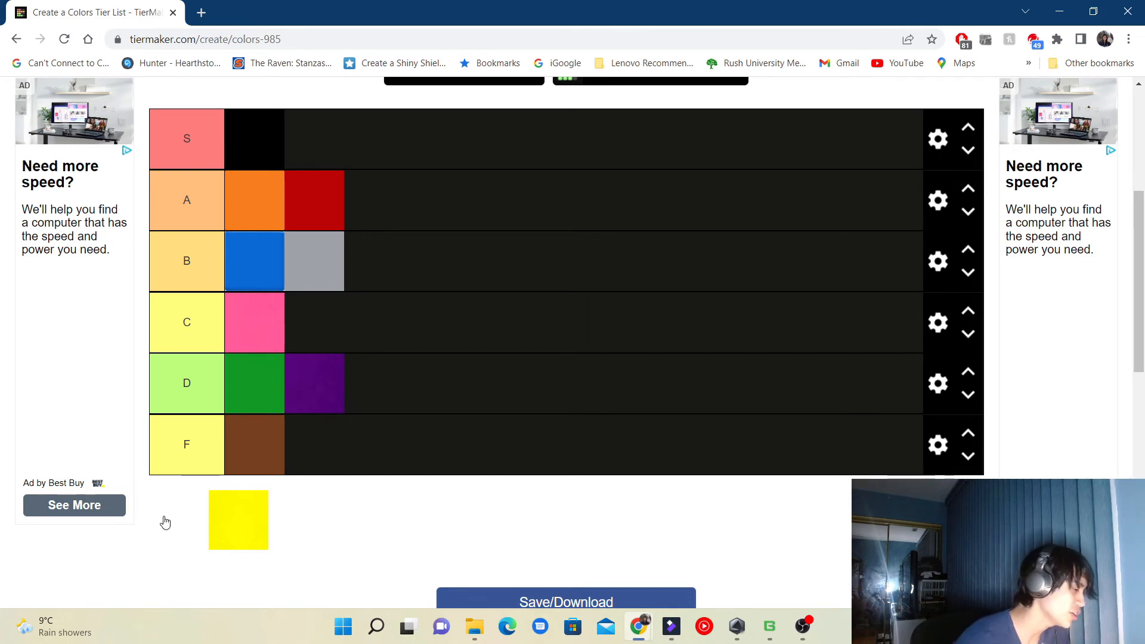
pyautogui.moveTo(239, 521); pyautogui.dragTo(318, 430)
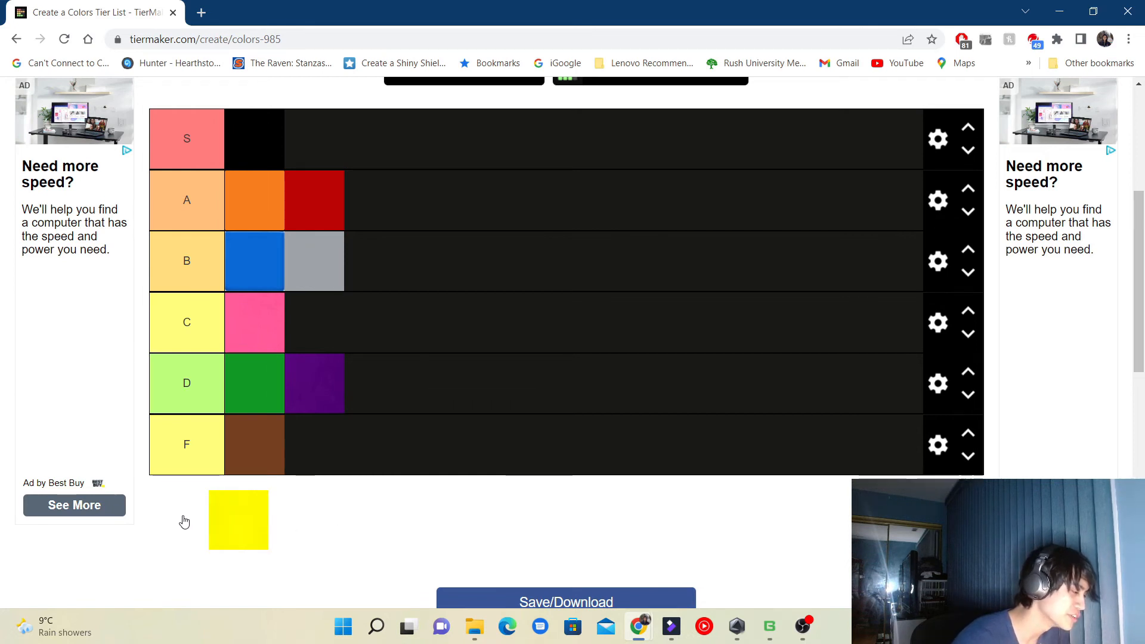
pyautogui.moveTo(298, 570)
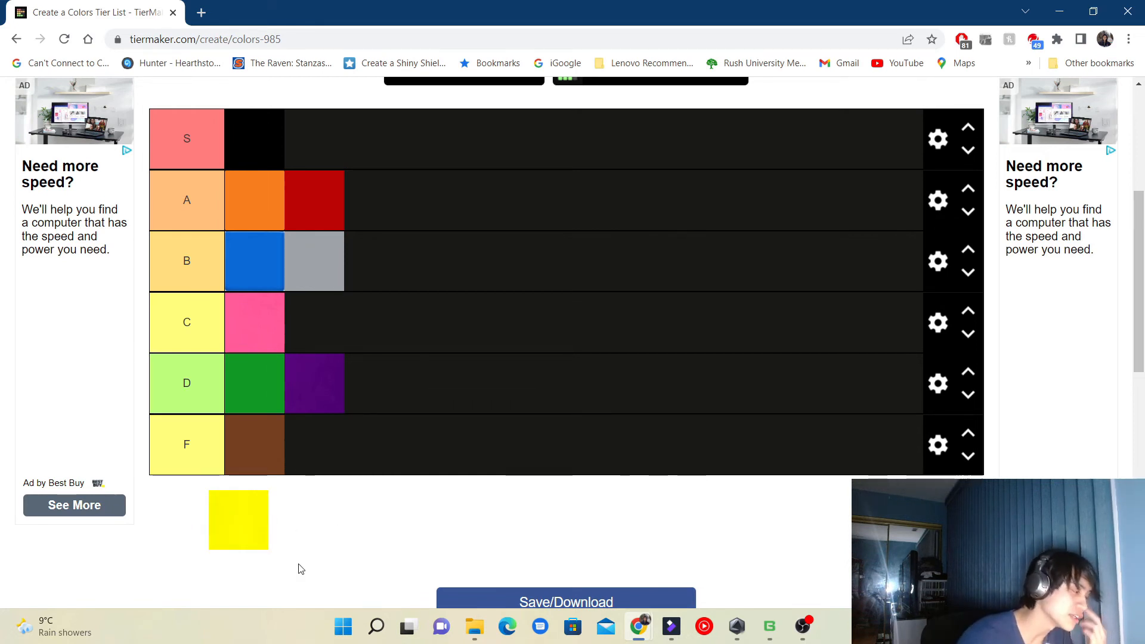
pyautogui.moveTo(239, 521); pyautogui.dragTo(385, 159)
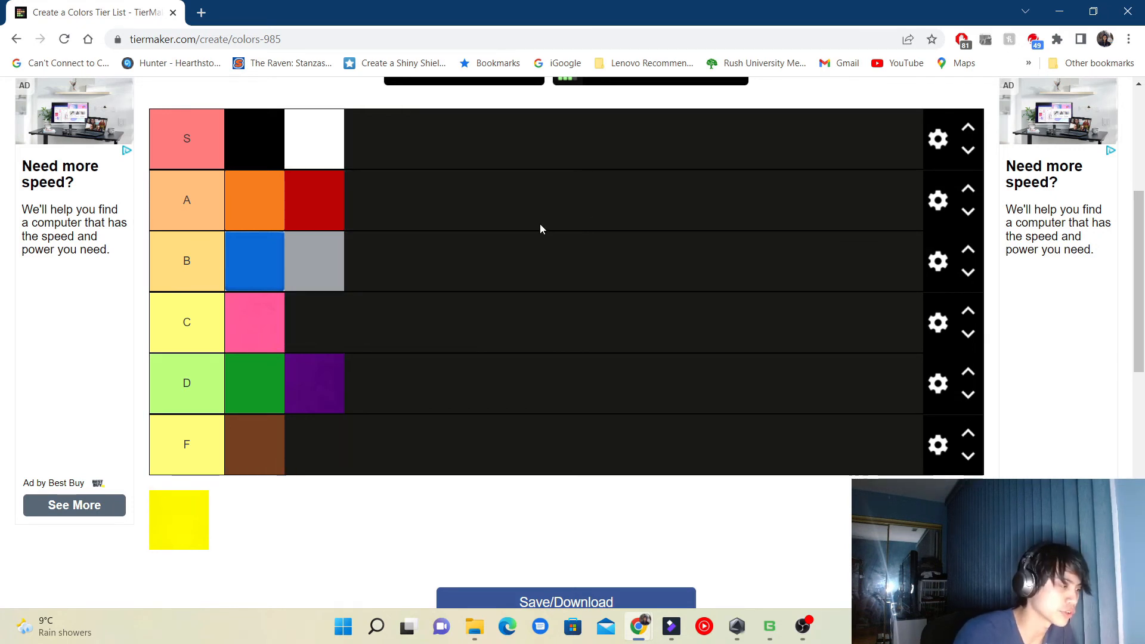
pyautogui.moveTo(486, 253)
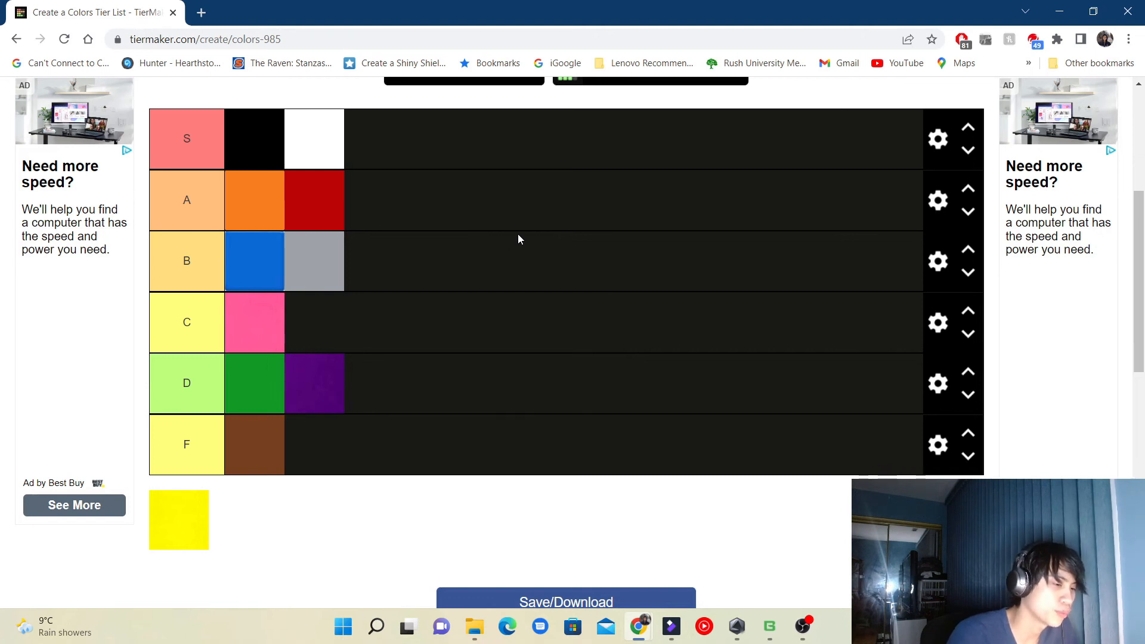
pyautogui.moveTo(513, 251)
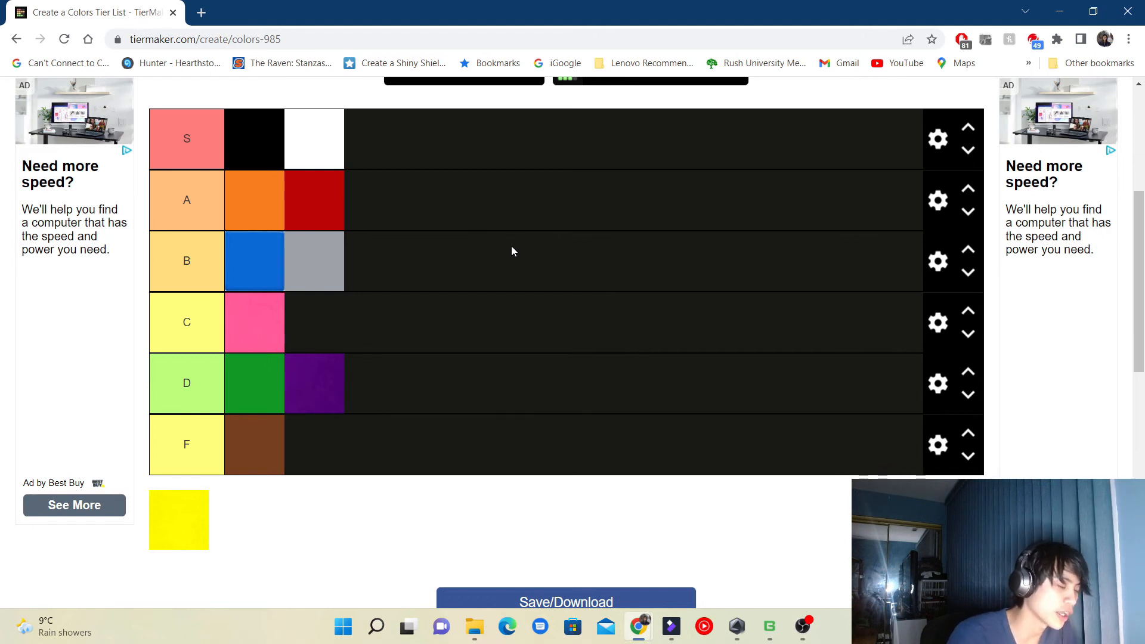
pyautogui.moveTo(445, 269)
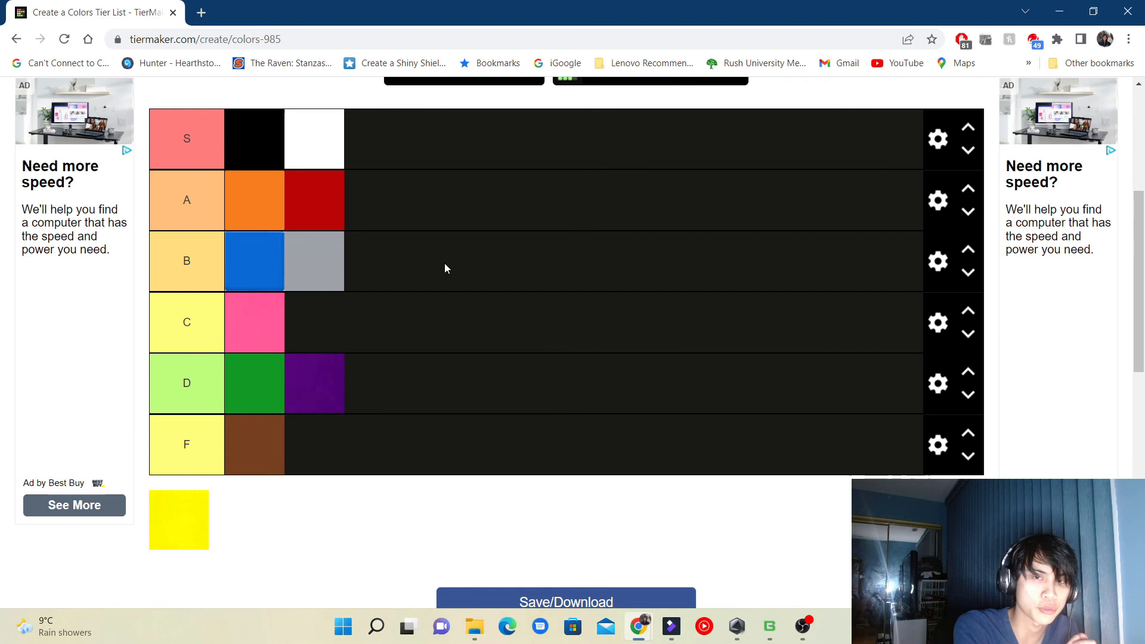
# Step: Rank yellow in tier C beside pink, completing the list
pyautogui.moveTo(178, 520); pyautogui.dragTo(453, 324)
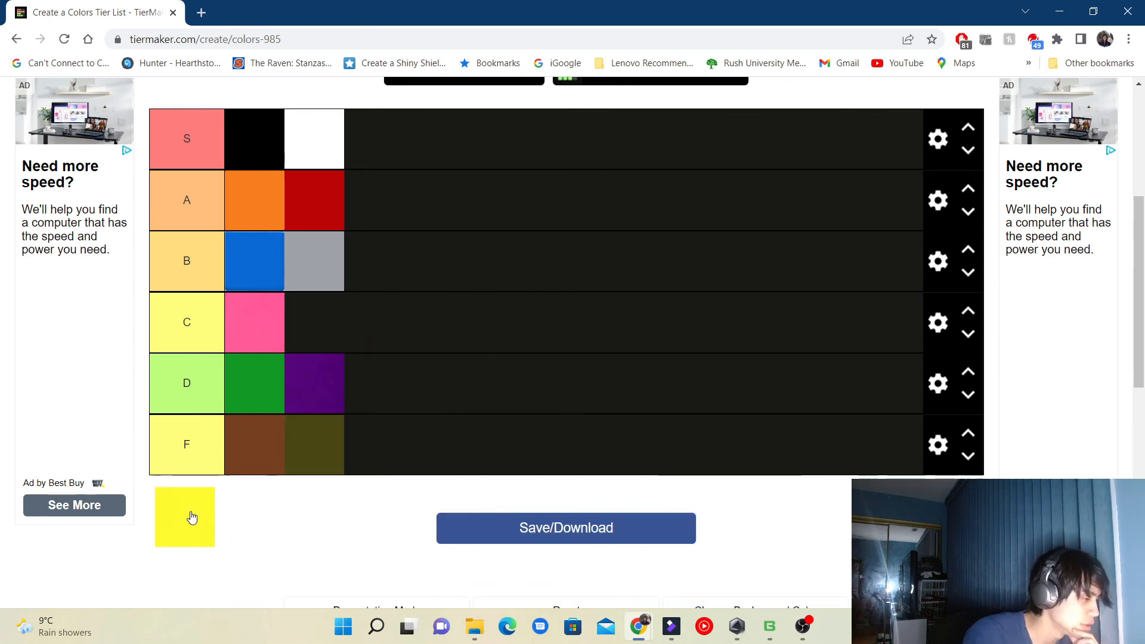
pyautogui.moveTo(185, 517); pyautogui.dragTo(399, 196)
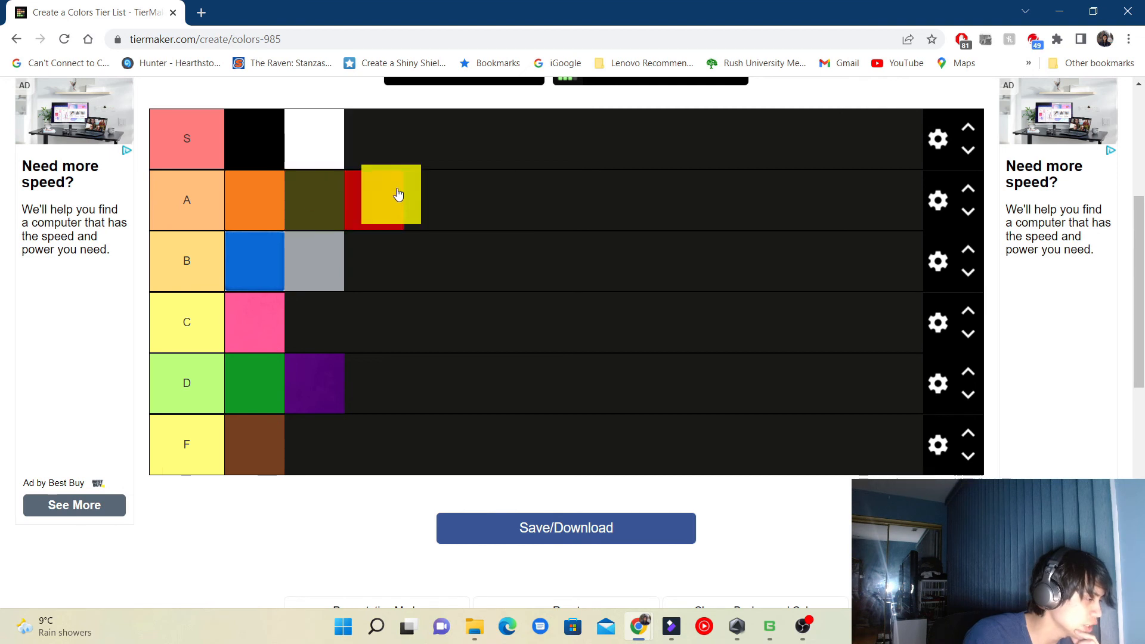
pyautogui.moveTo(398, 193); pyautogui.dragTo(336, 357)
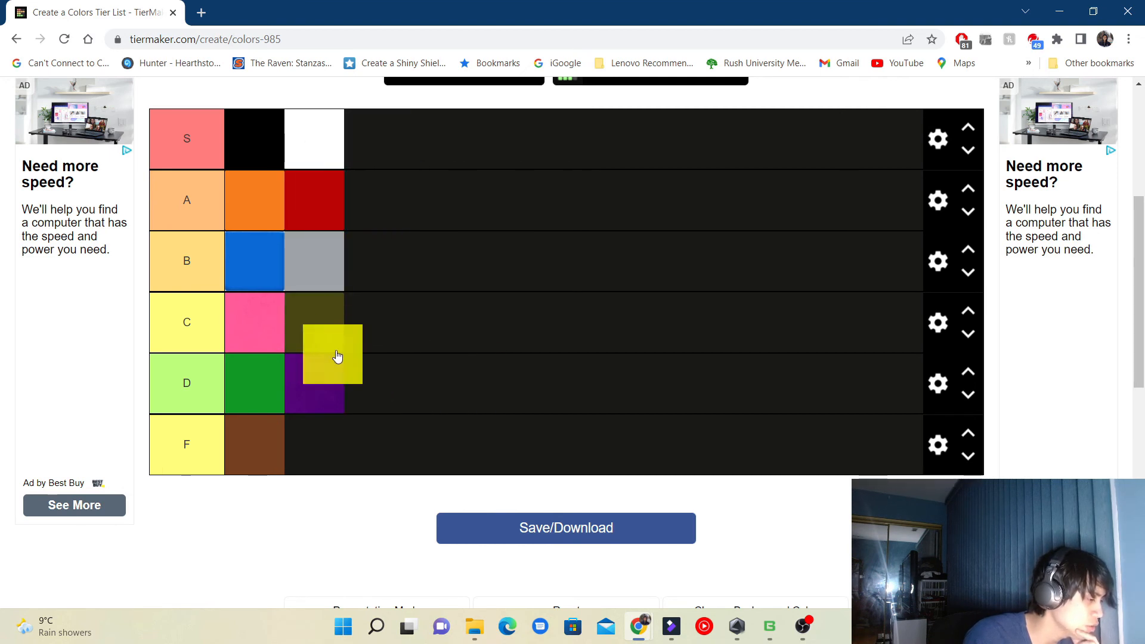
pyautogui.moveTo(333, 356); pyautogui.dragTo(333, 323)
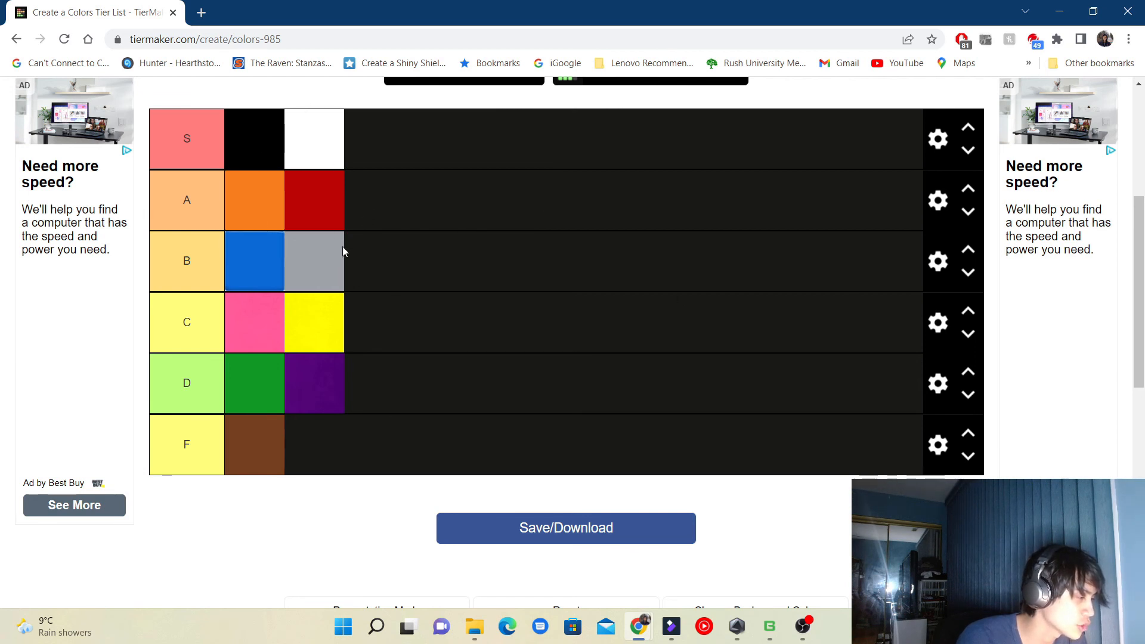
pyautogui.moveTo(732, 298)
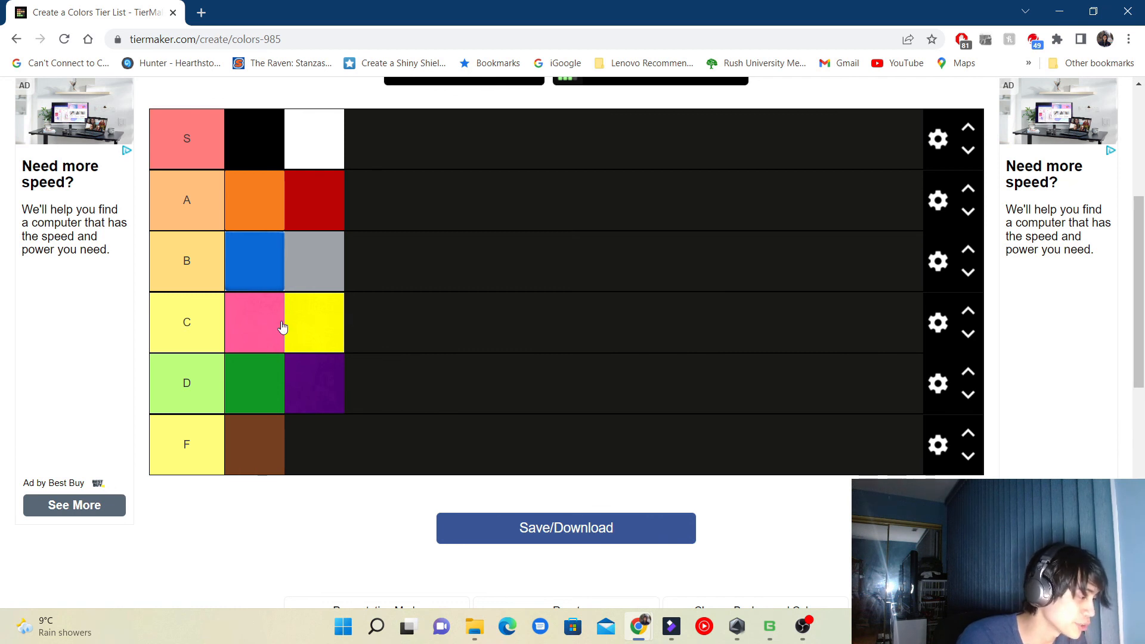
pyautogui.moveTo(271, 294)
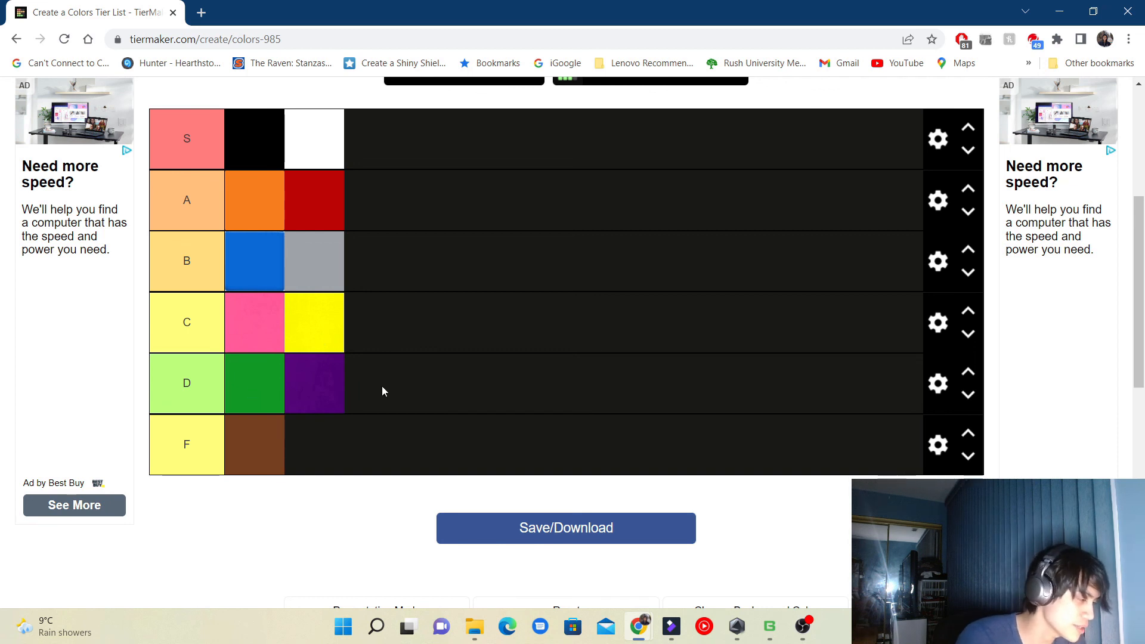
pyautogui.moveTo(235, 454)
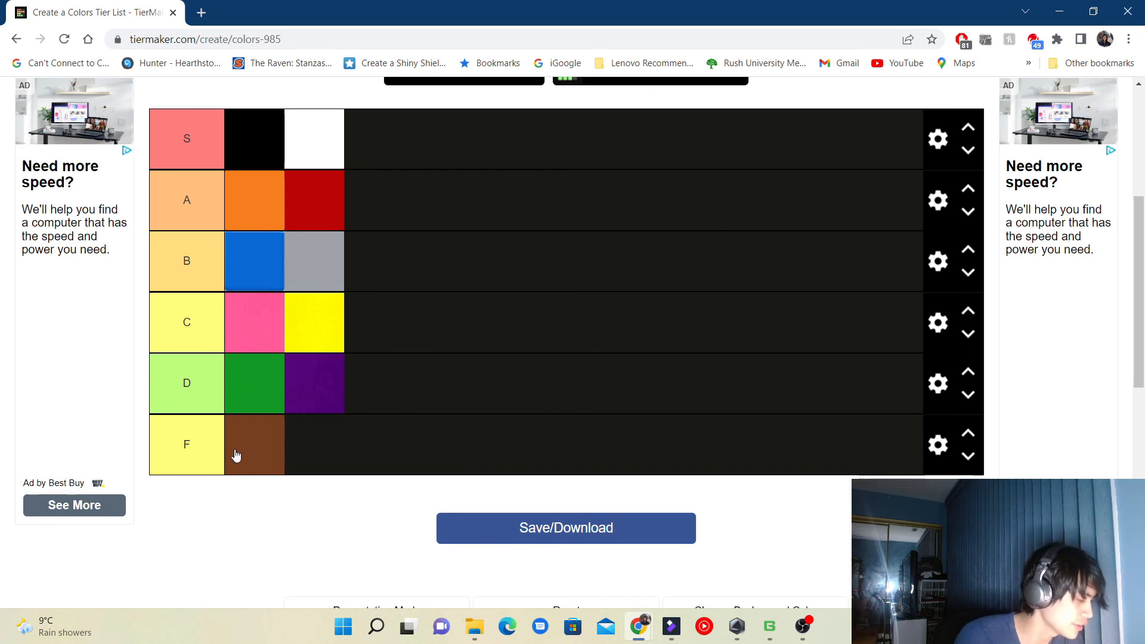